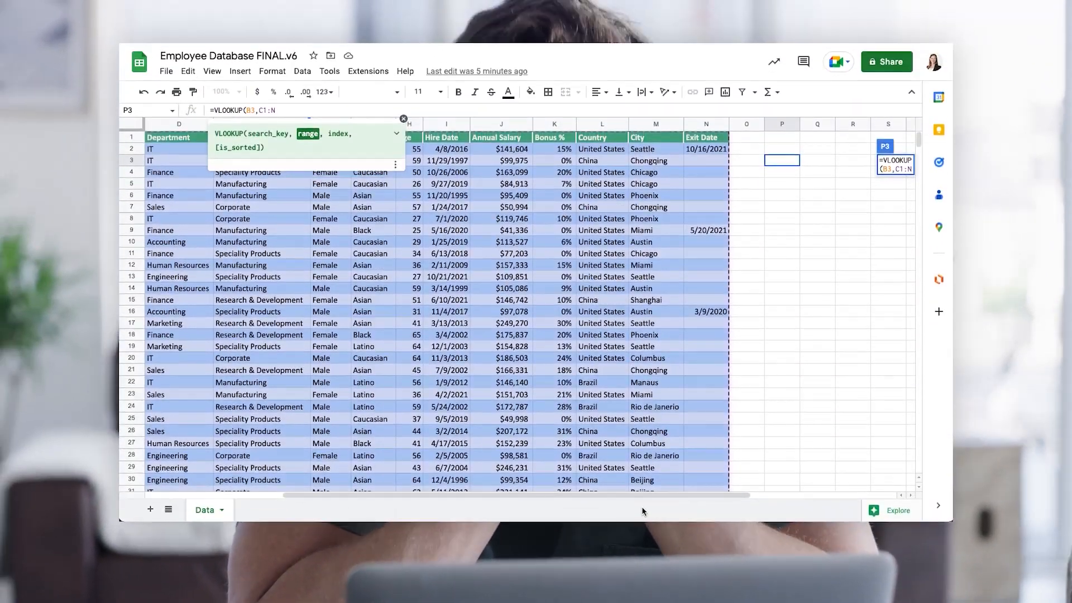
Continue the VLOOKUP formula in cell P3, entering 1300 as the next argument.
text(1300)
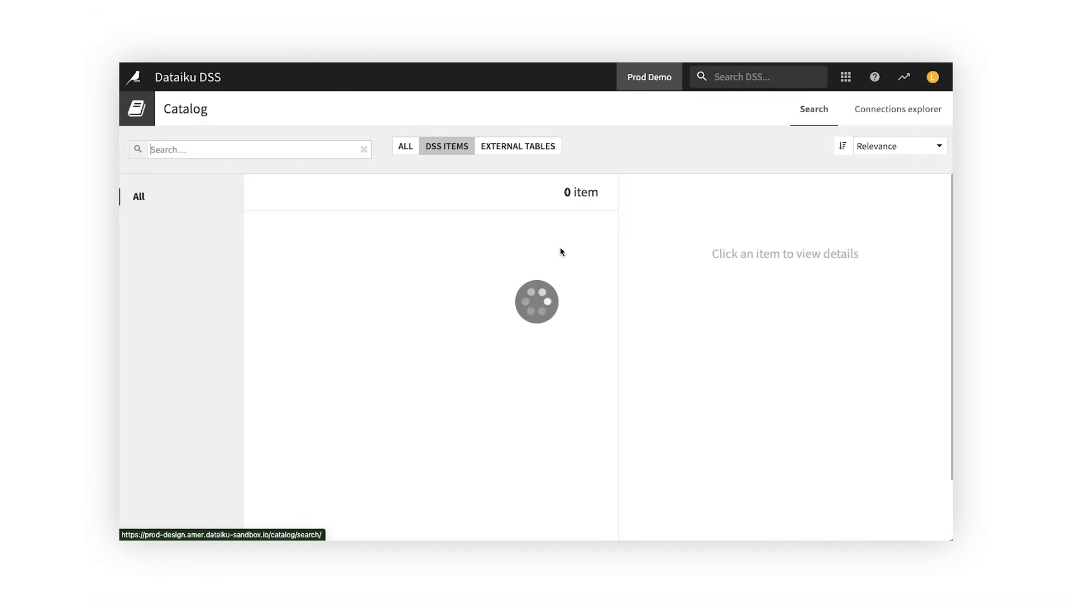
Search the catalog for 'forecast' and browse the facet list of the 382 matching items.
text(f)
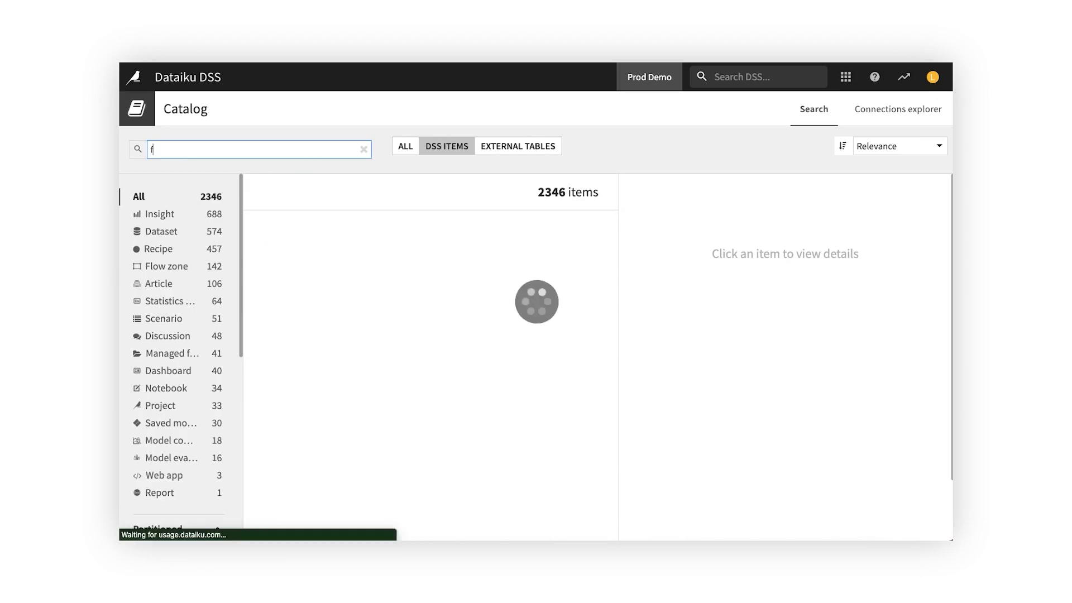
text(orecast)
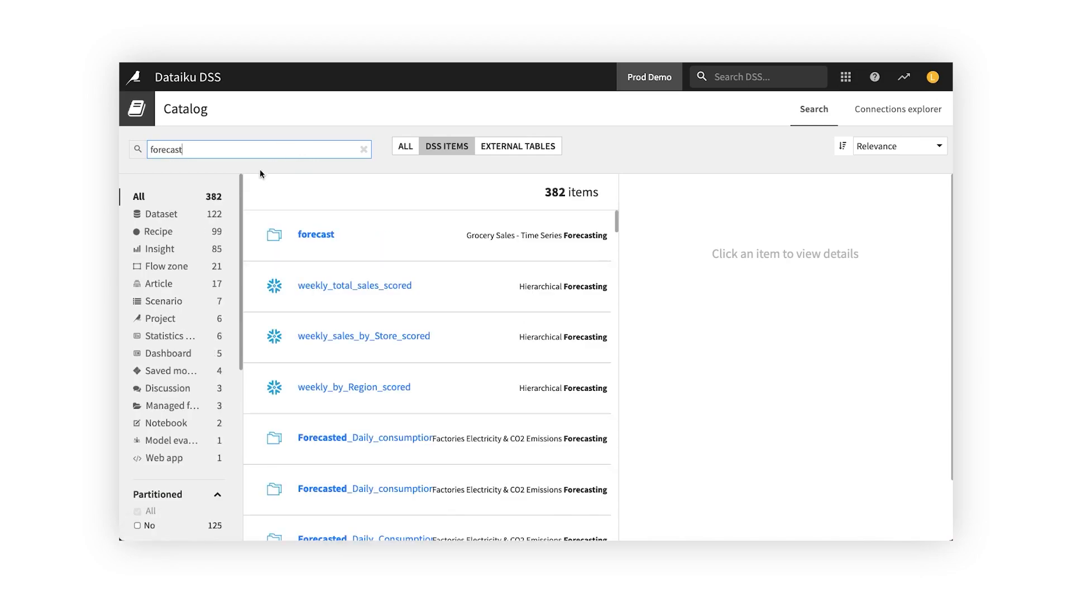
scroll(down, 3)
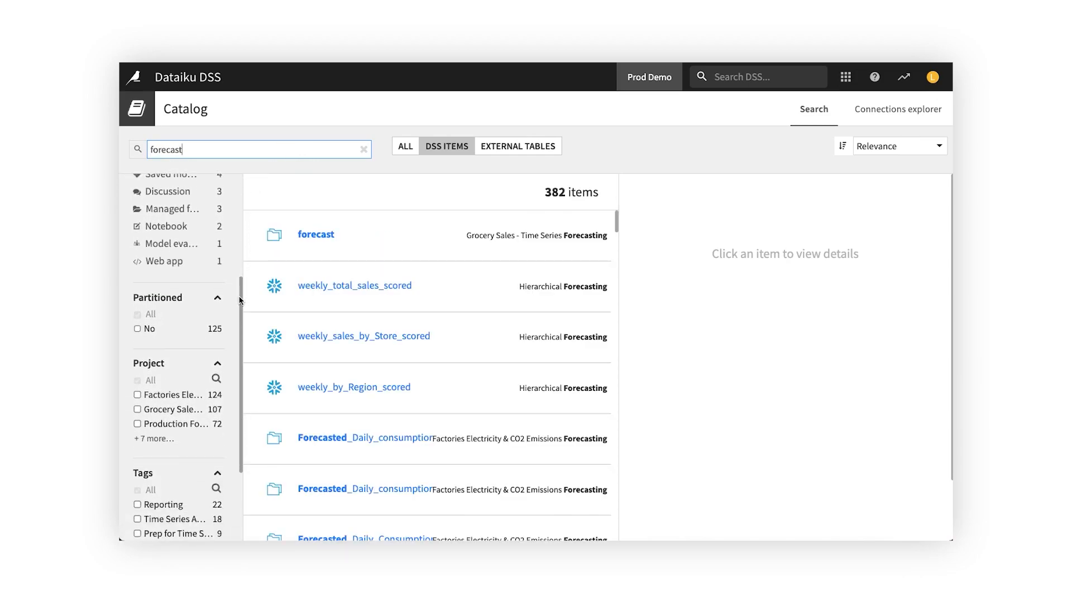
scroll(down, 3)
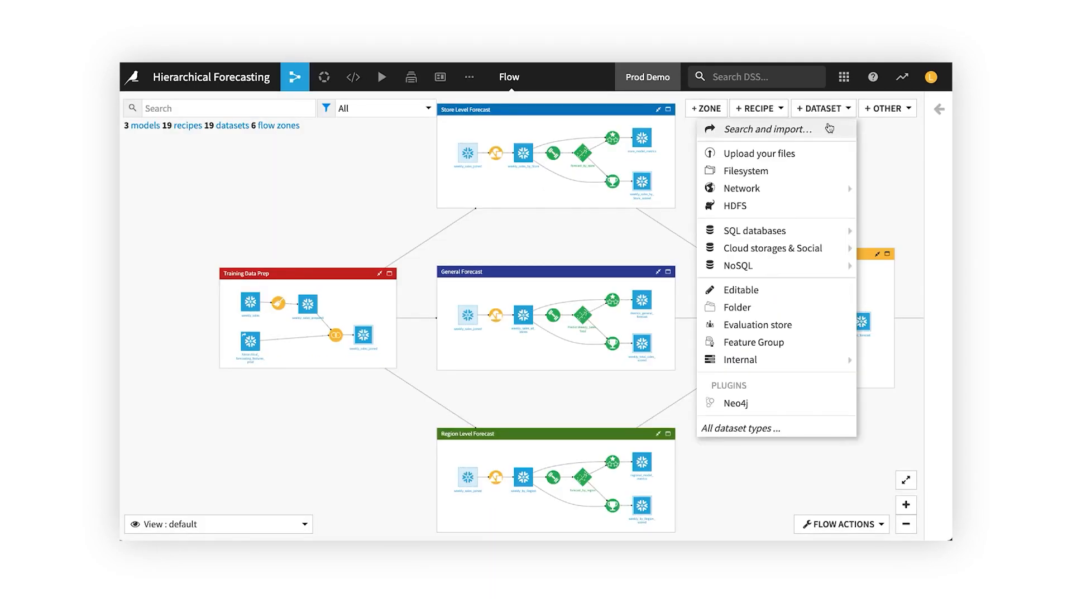
mouse_move(755, 230)
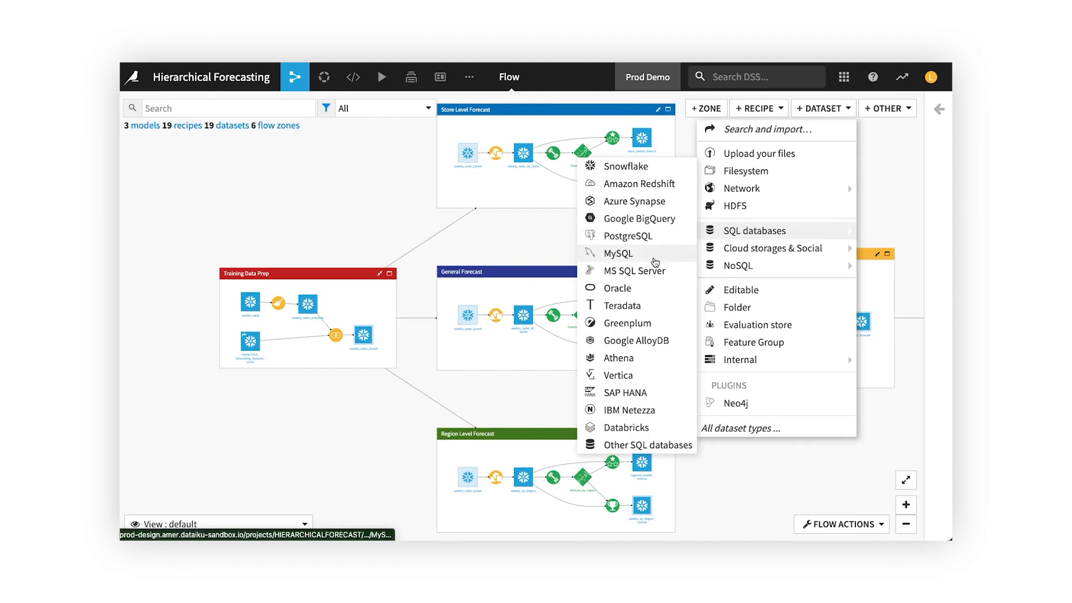
mouse_move(632, 393)
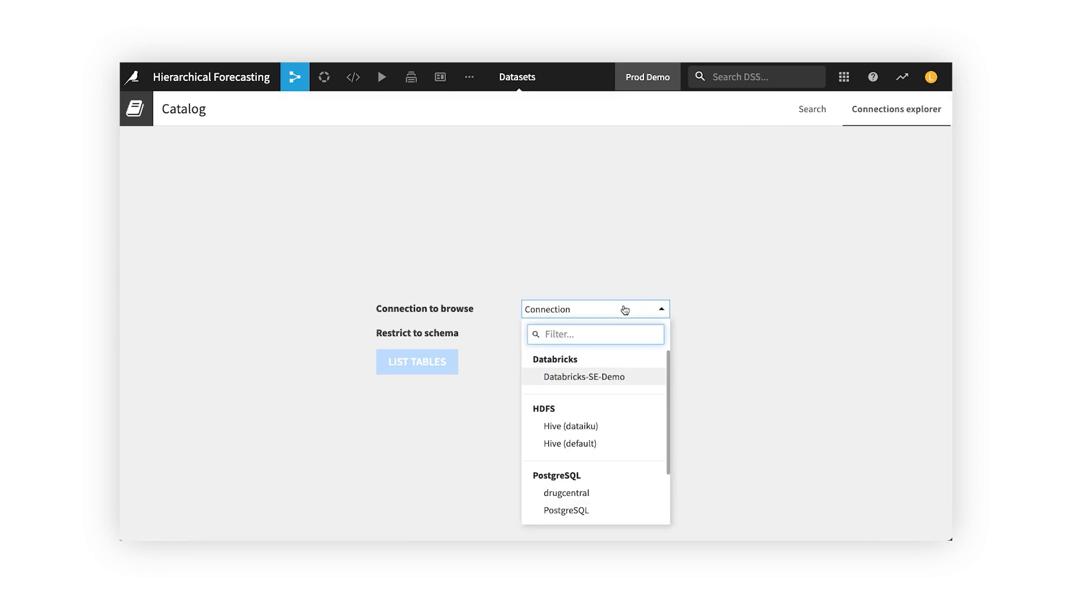
List the 335 PostgreSQL tables in the connections explorer and filter them by 'chur'.
click(566, 510)
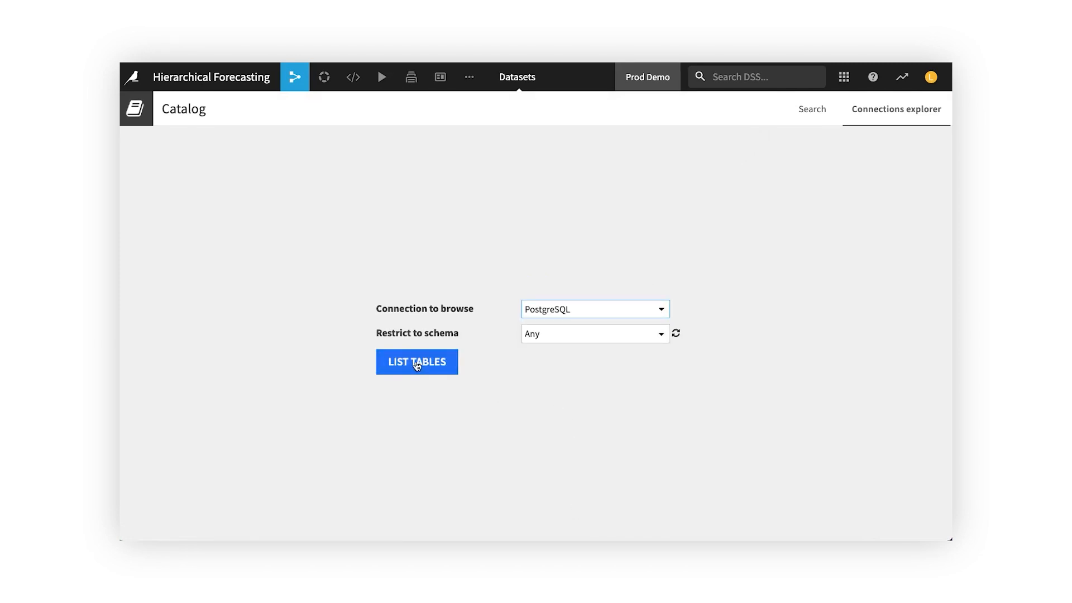
click(417, 362)
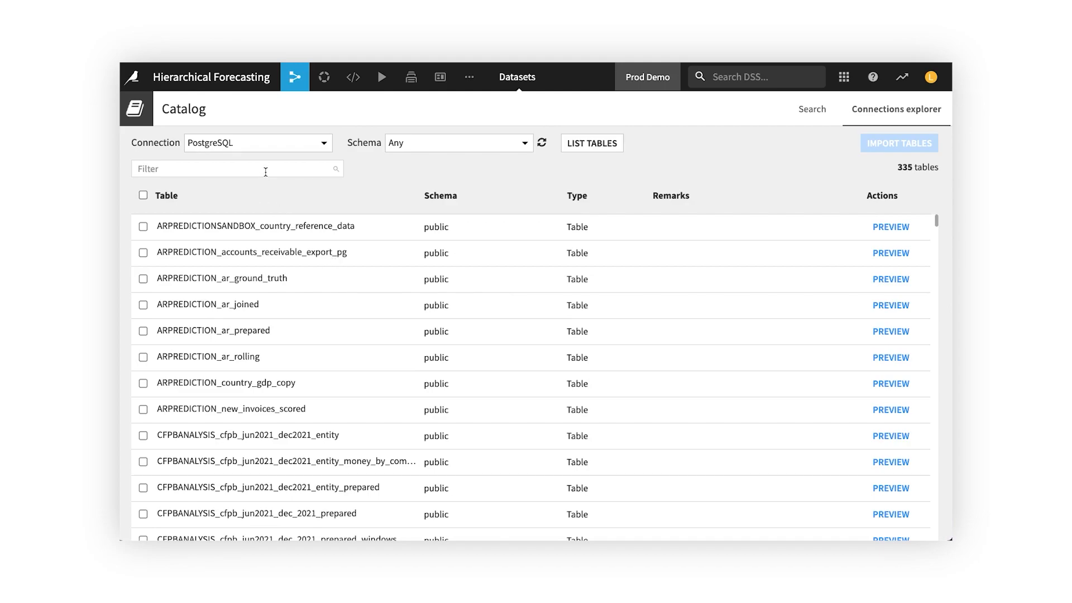
text(chur)
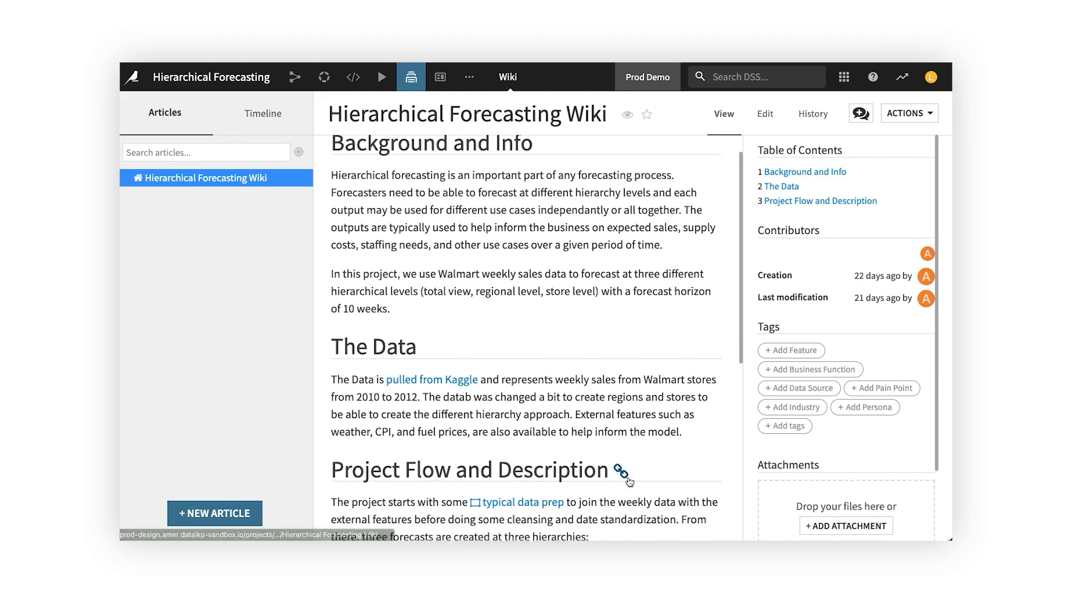
Review the Hierarchical Forecasting wiki and summary timeline, then move to the Financial Forecasting project.
scroll(down, 3)
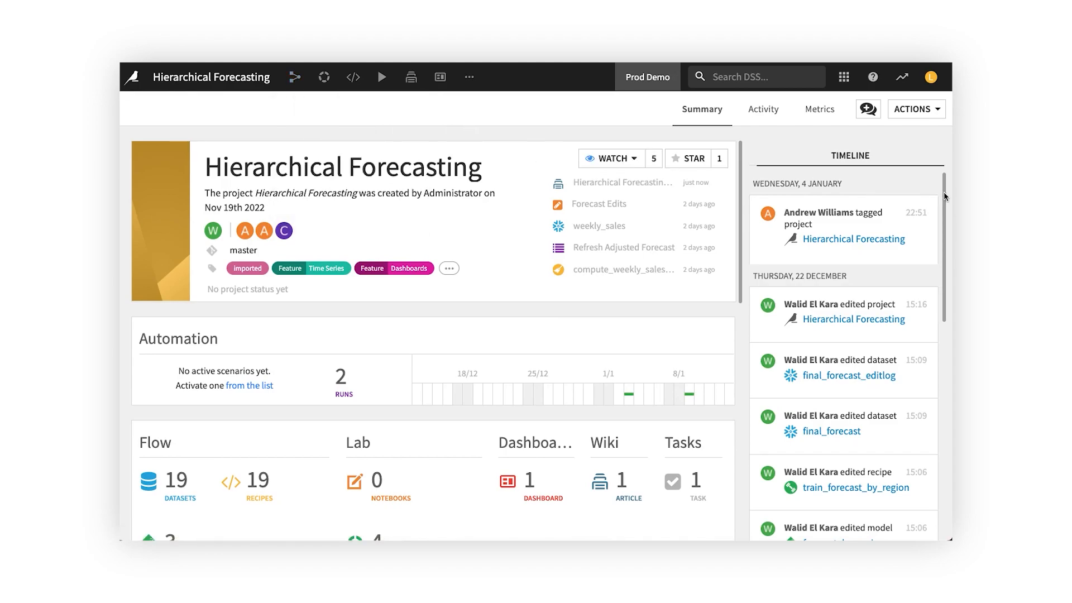
scroll(down, 3)
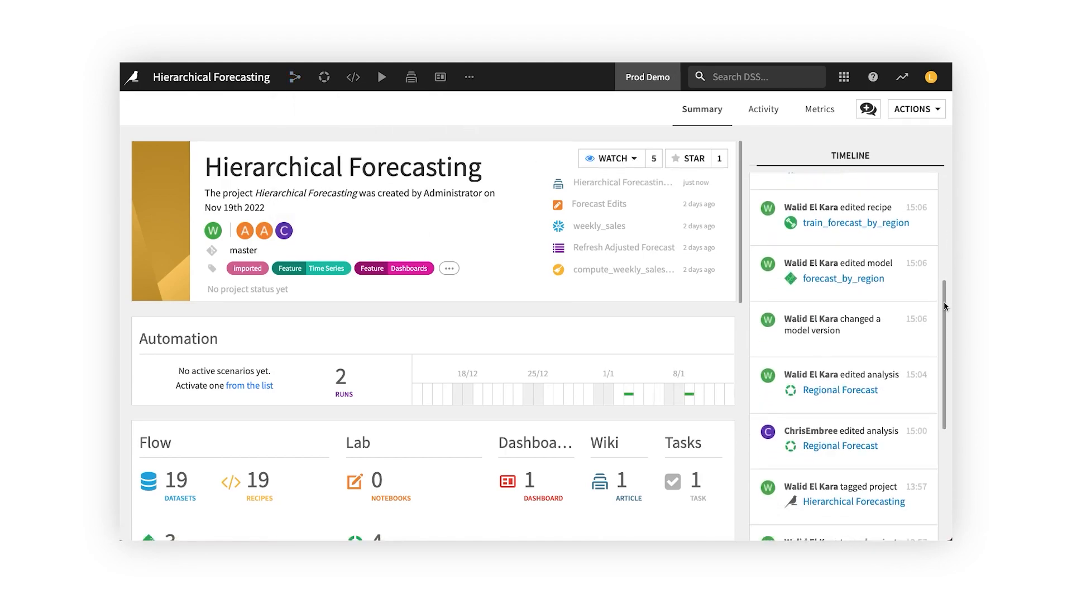
click(763, 108)
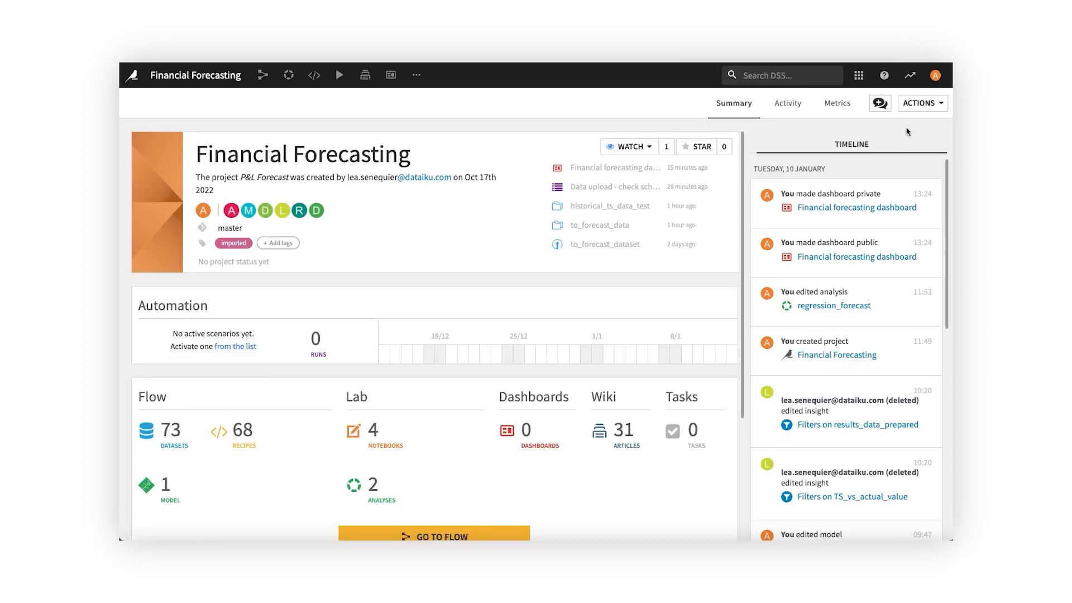
Duplicate the project as 'Copy of Financial Forecasting' with the default settings.
click(921, 103)
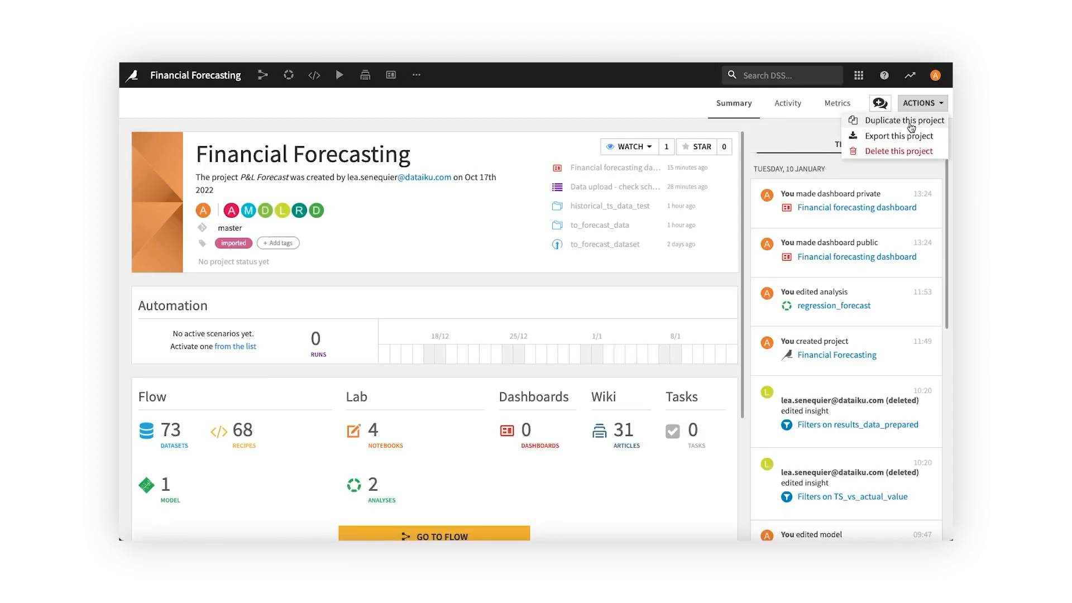
click(903, 119)
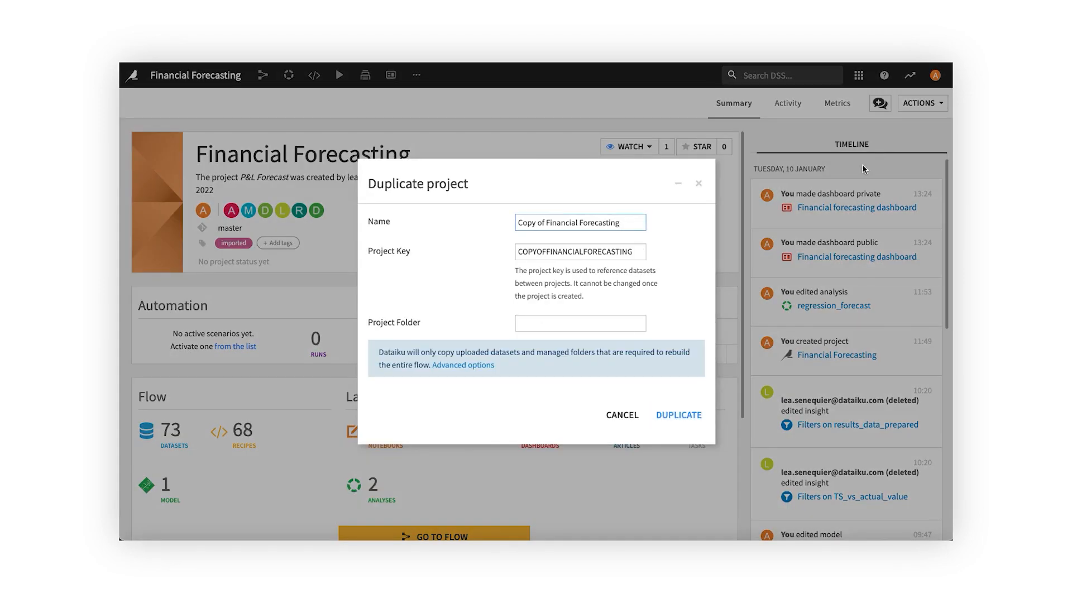
mouse_move(678, 416)
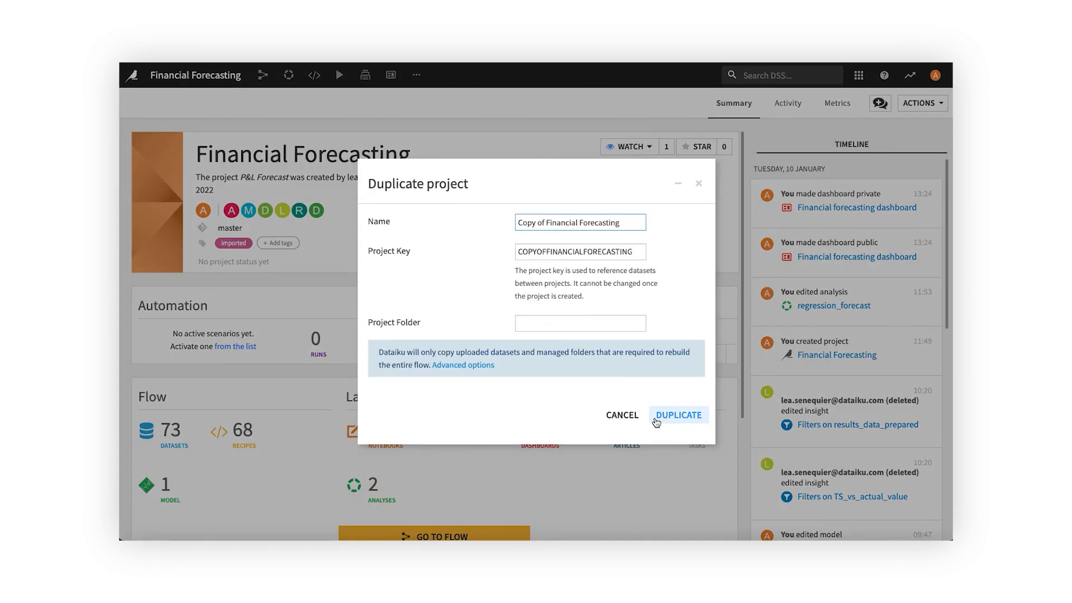
click(678, 414)
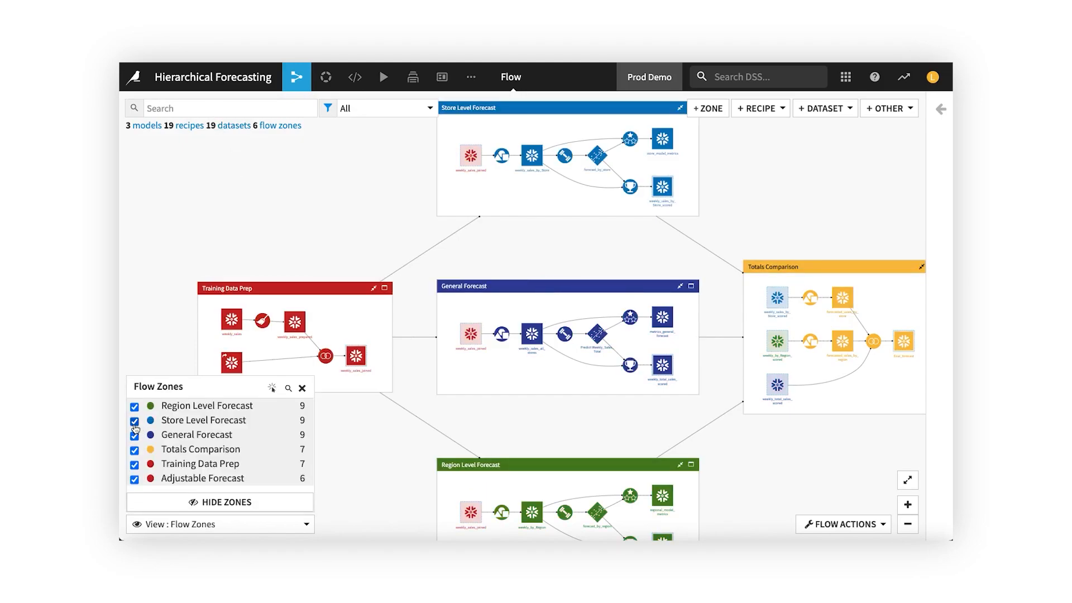
Toggle a flow zone's visibility, then view the audit trail in global security settings.
click(301, 388)
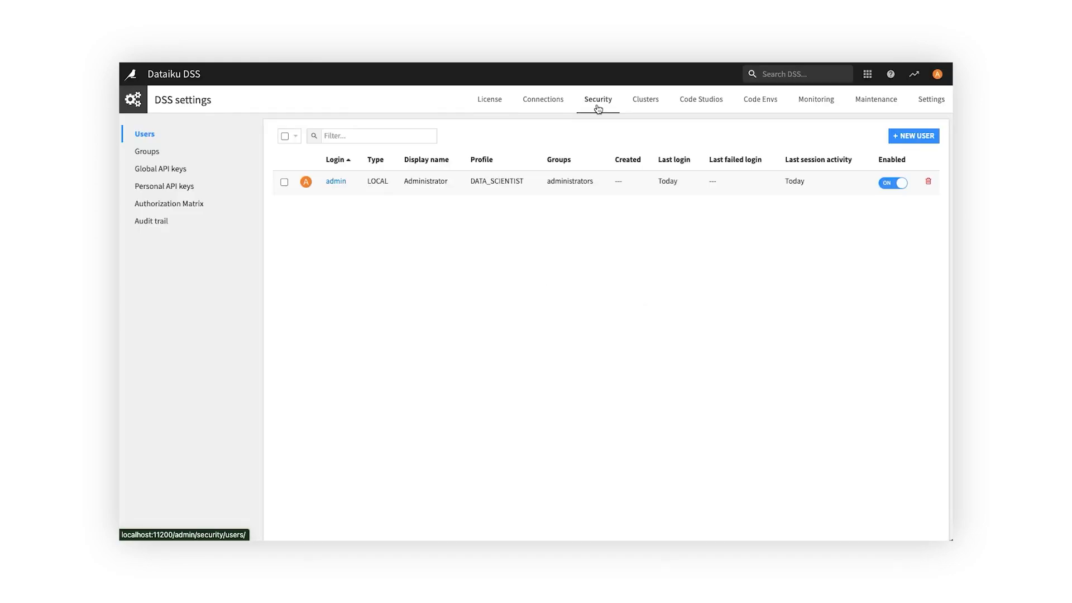
mouse_move(151, 221)
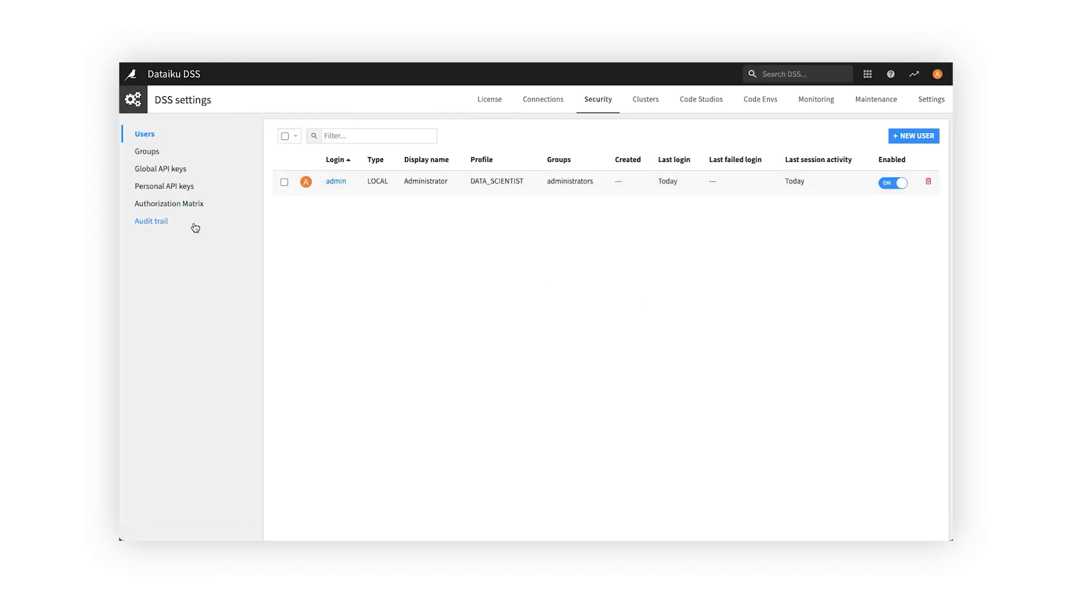
click(151, 220)
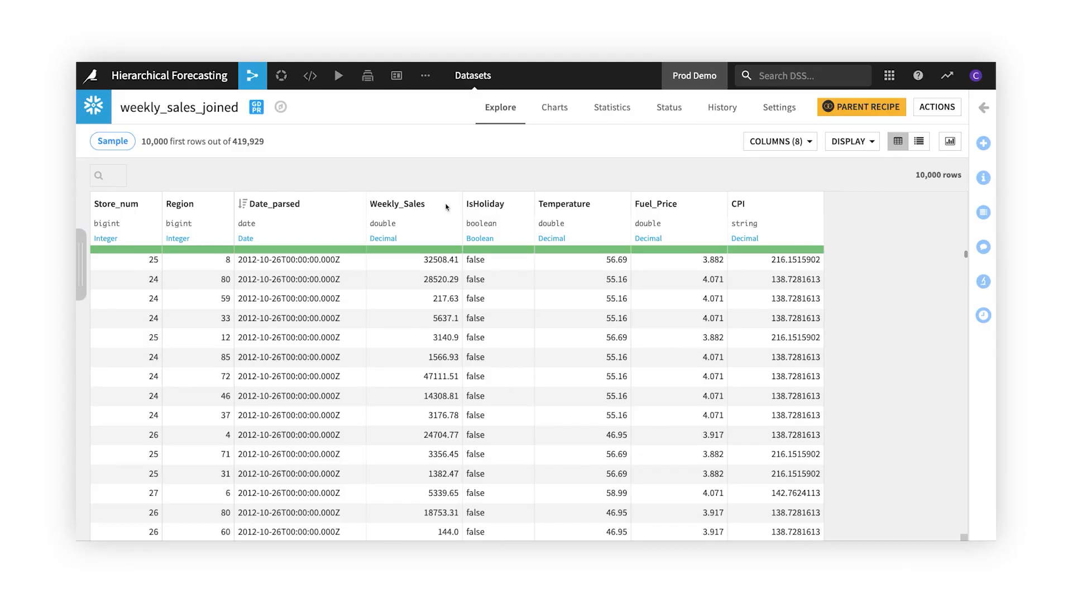
Review the Weekly_Sales column's distribution analysis, then move weekly_sales_joined to its charts view.
click(445, 204)
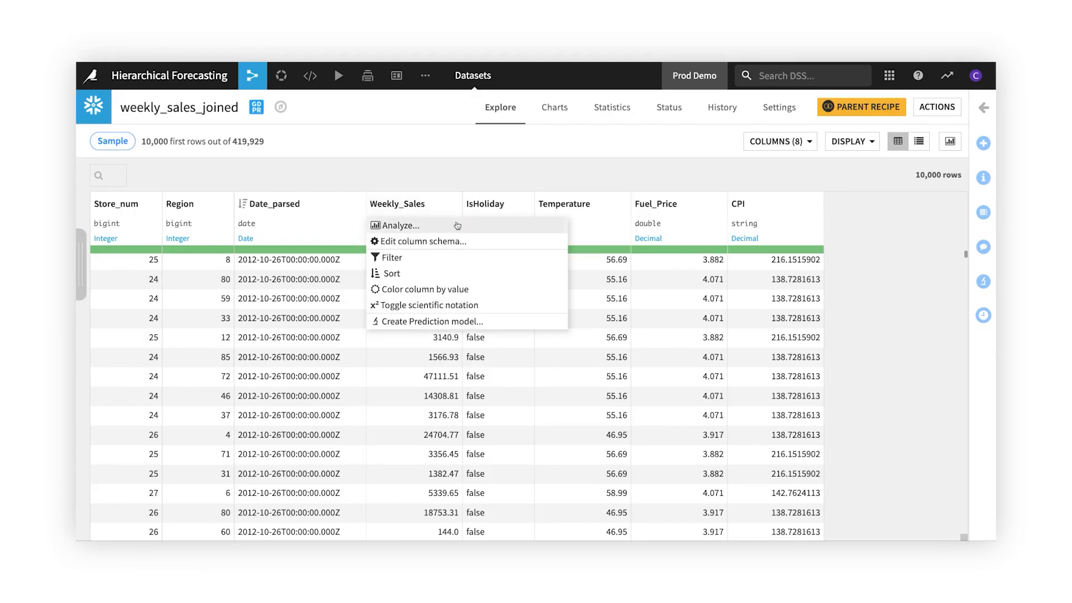
click(404, 225)
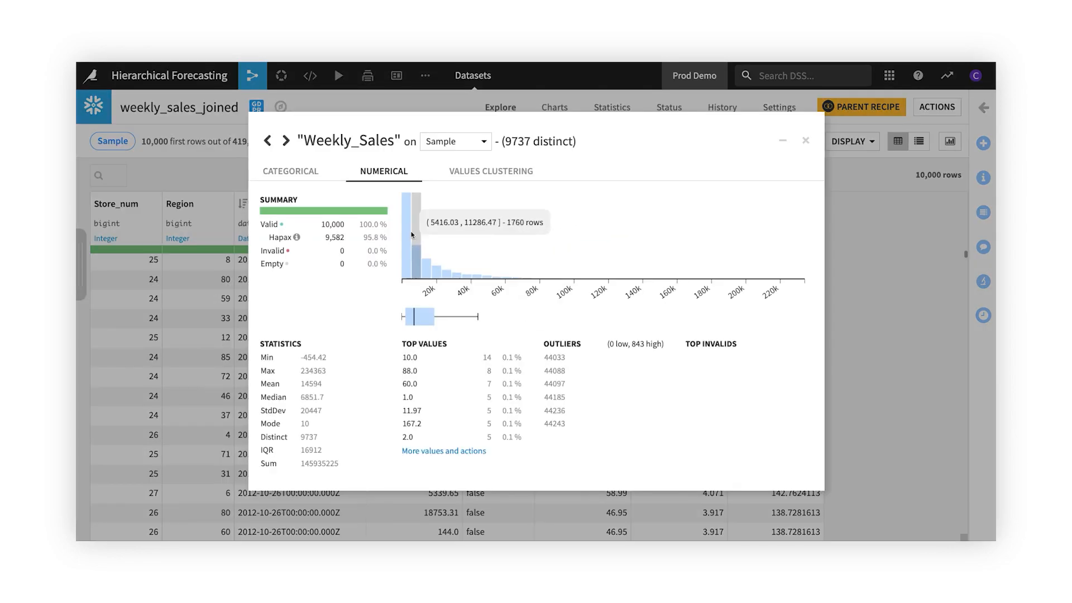
mouse_move(335, 258)
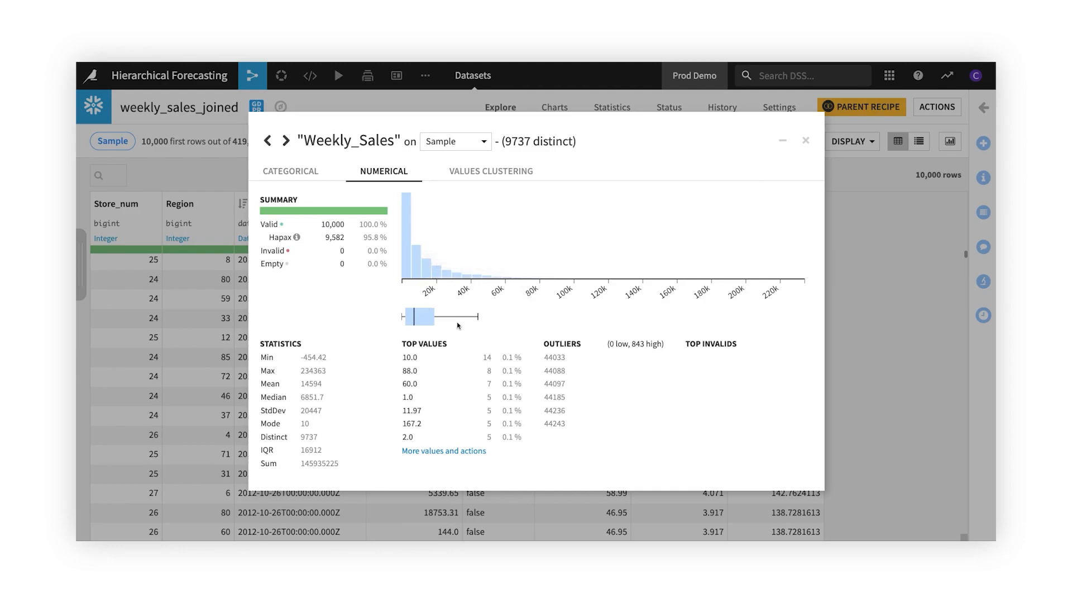
mouse_move(714, 360)
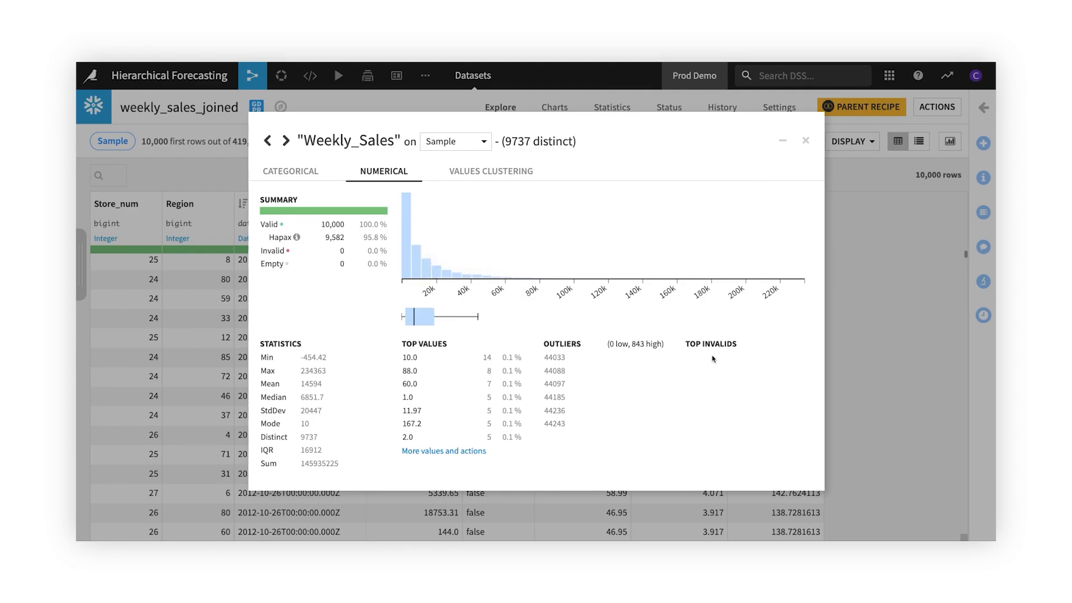
click(807, 141)
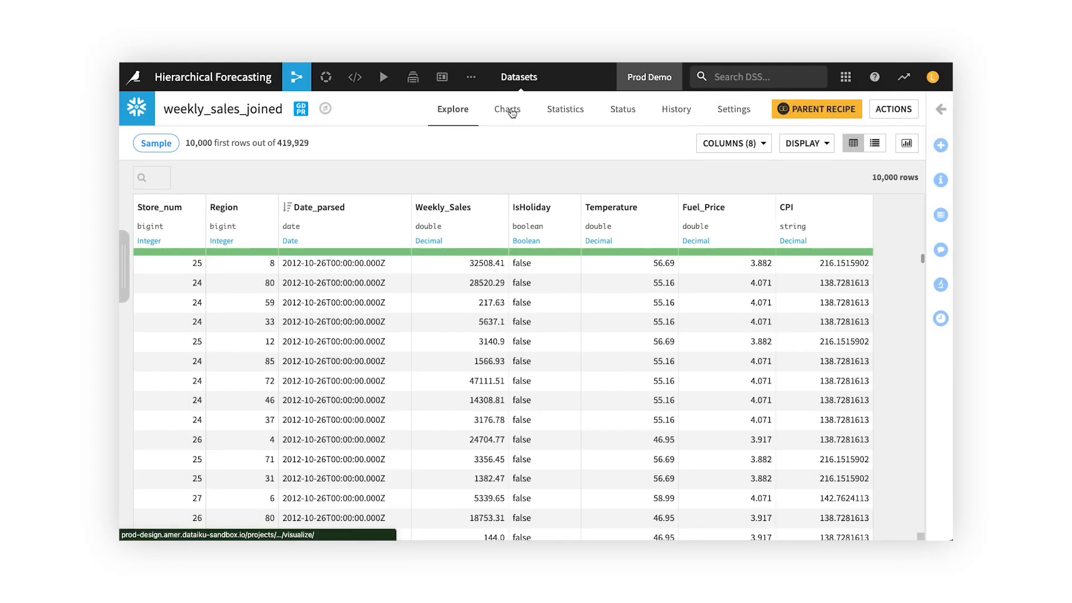
click(507, 108)
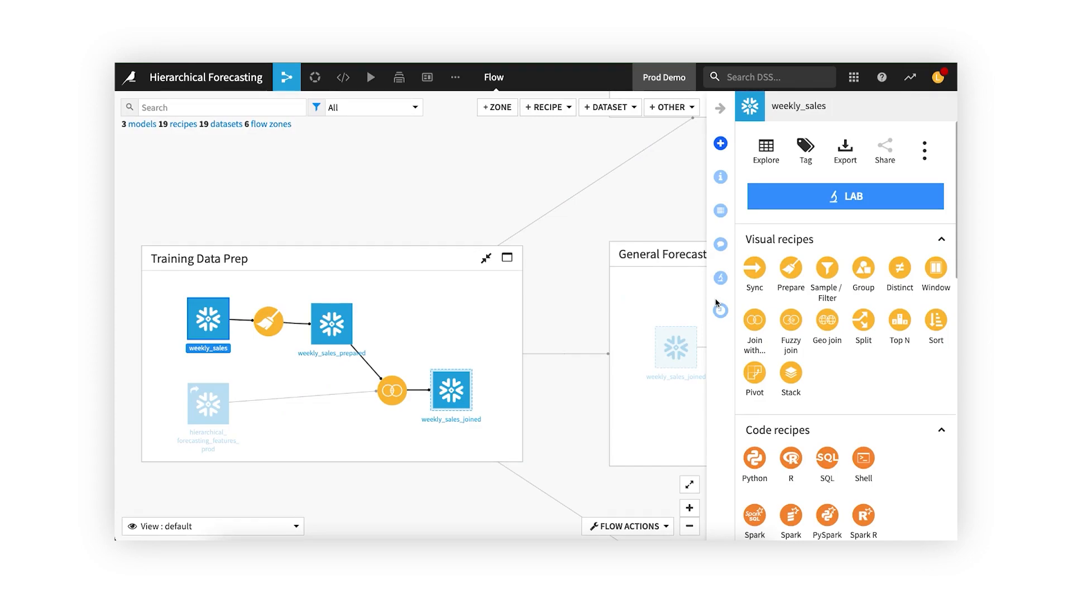
mouse_move(754, 273)
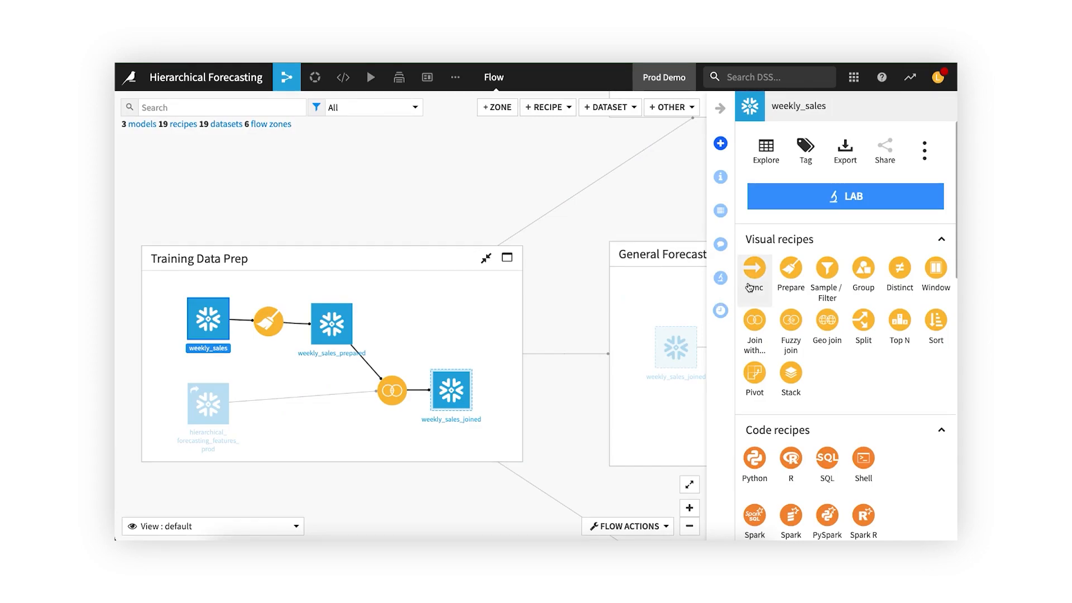
mouse_move(754, 328)
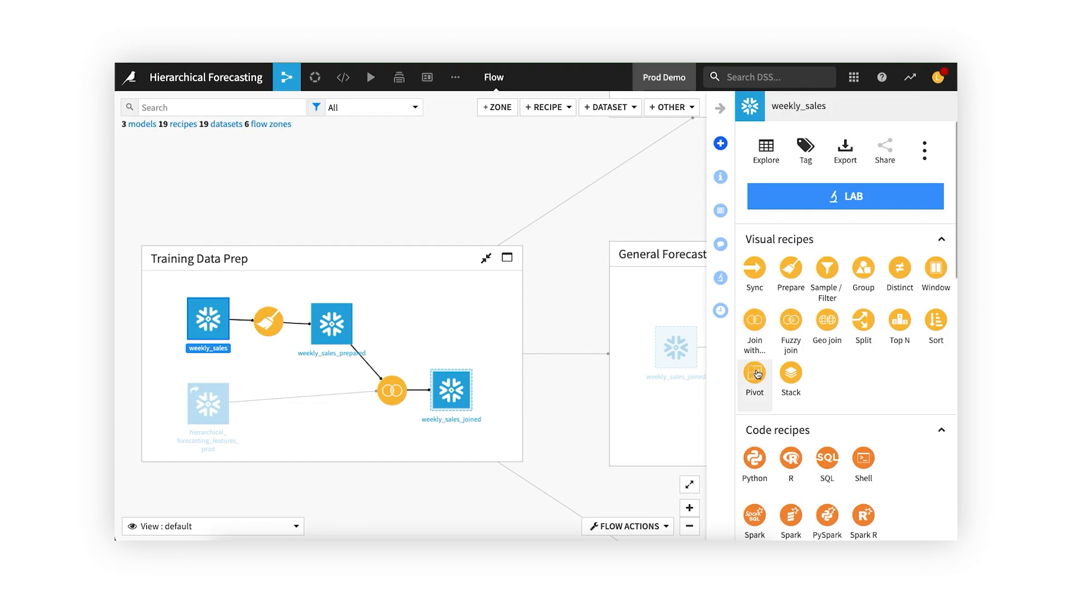
mouse_move(790, 327)
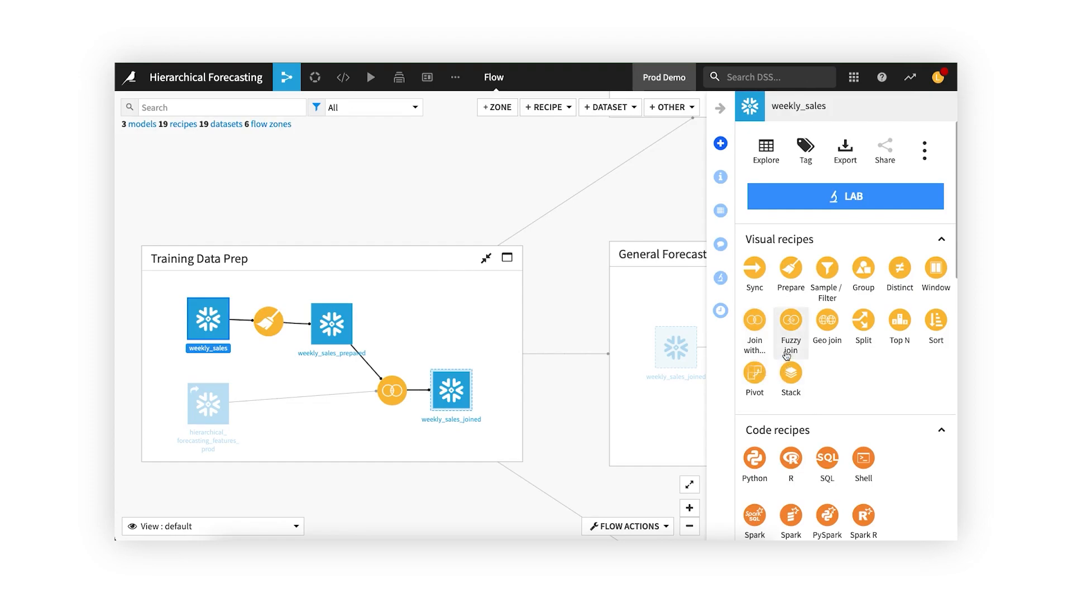
mouse_move(790, 277)
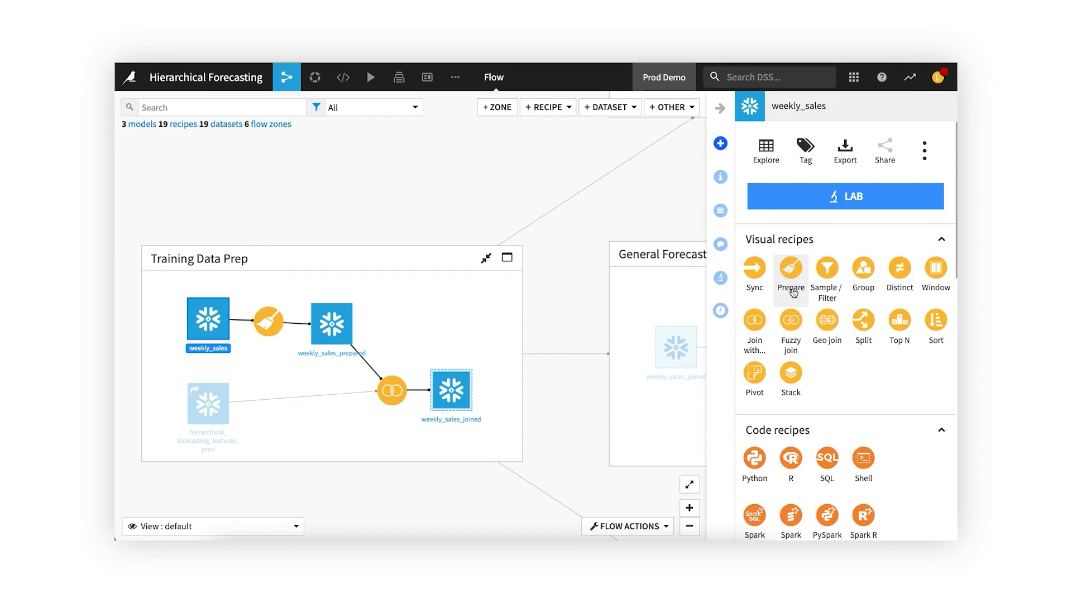
Extract year, month, day and day-of-week from Date_parsed and run the prepare recipe.
click(789, 270)
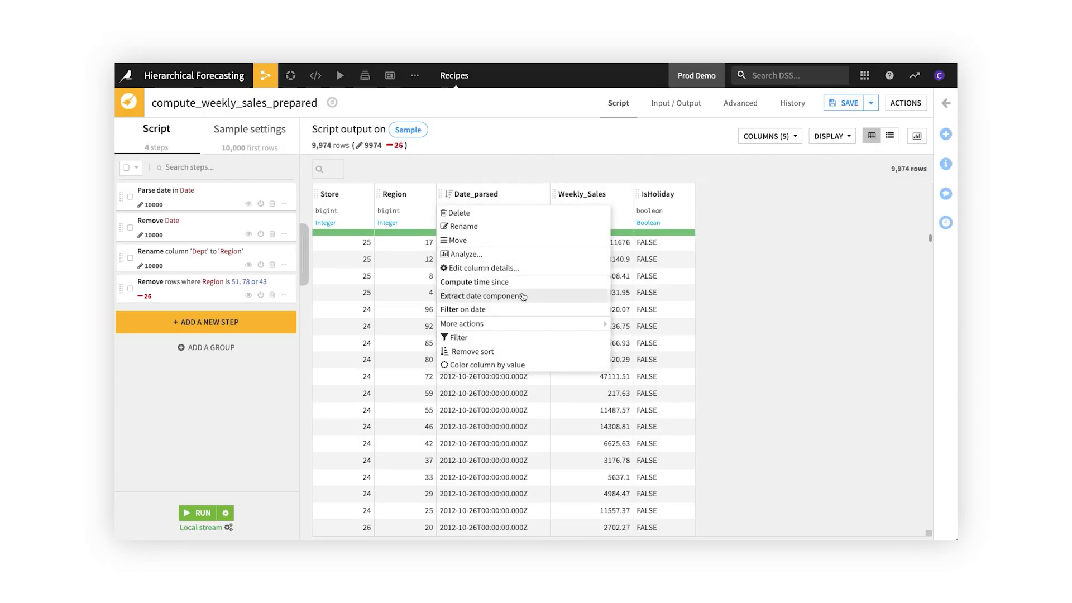
click(484, 295)
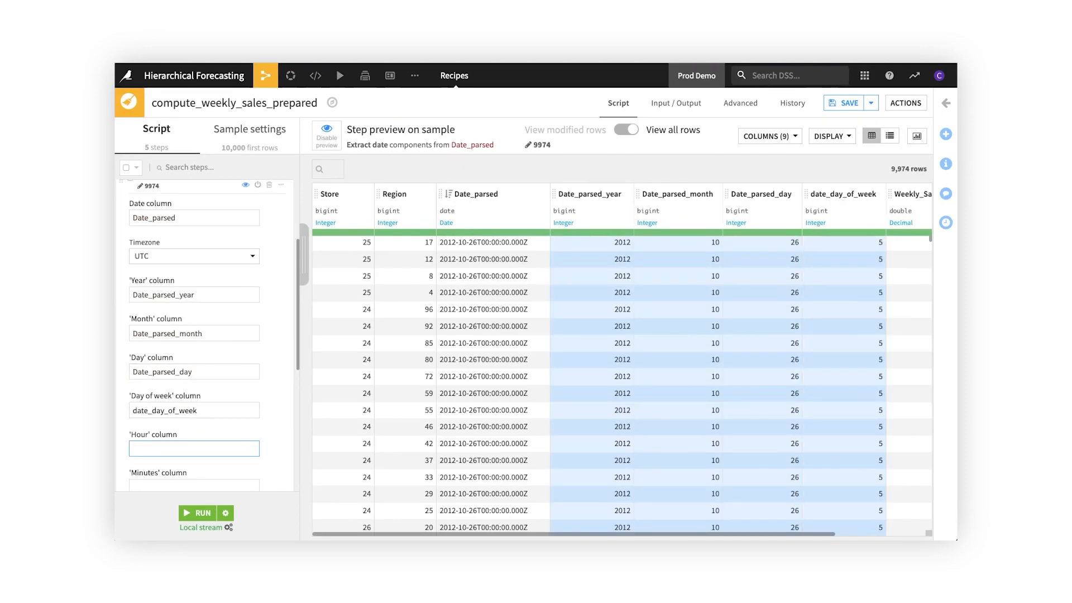
click(246, 199)
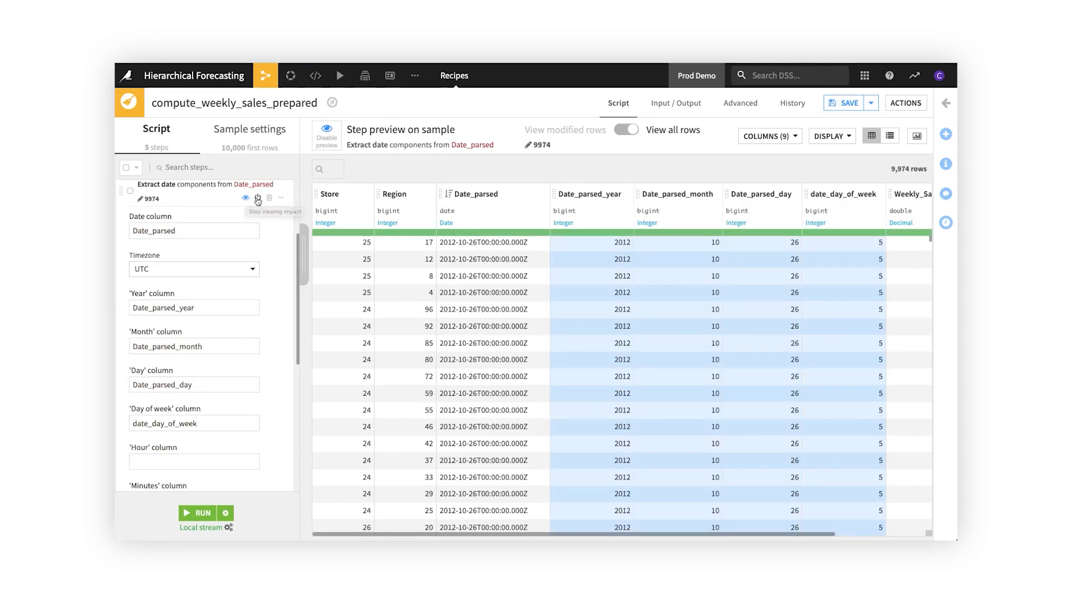
mouse_move(213, 517)
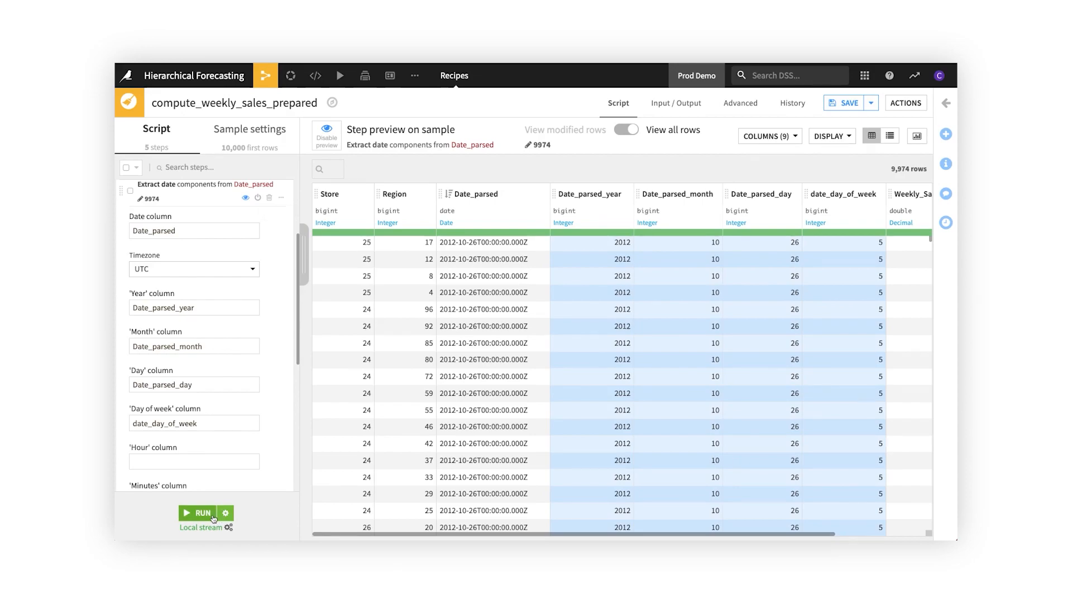
click(295, 76)
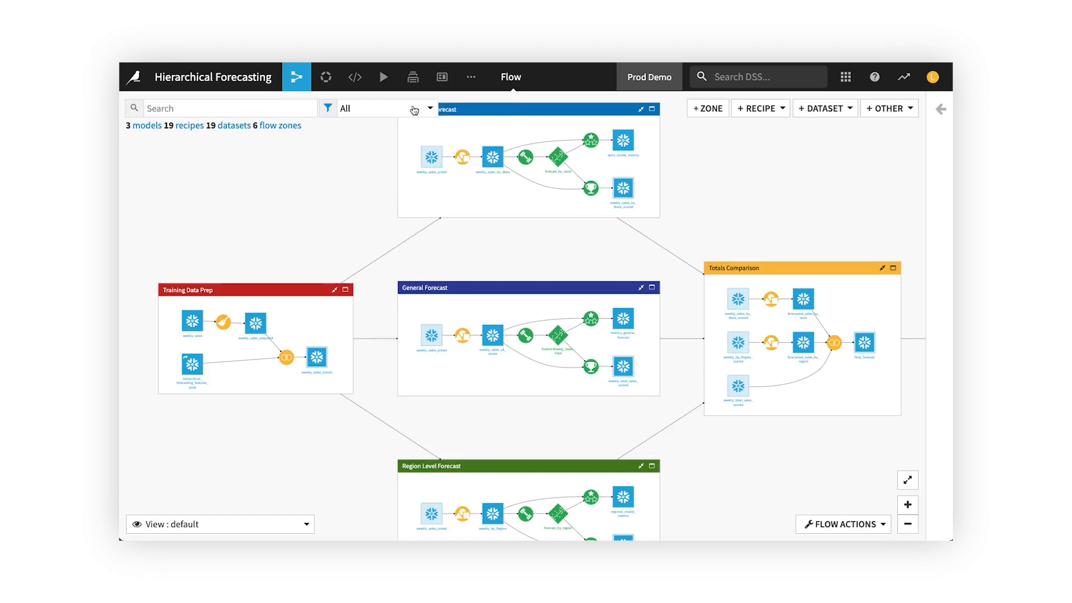
Set the Weekly Run scenario's Weekly Refresh trigger to repeat every week.
click(383, 77)
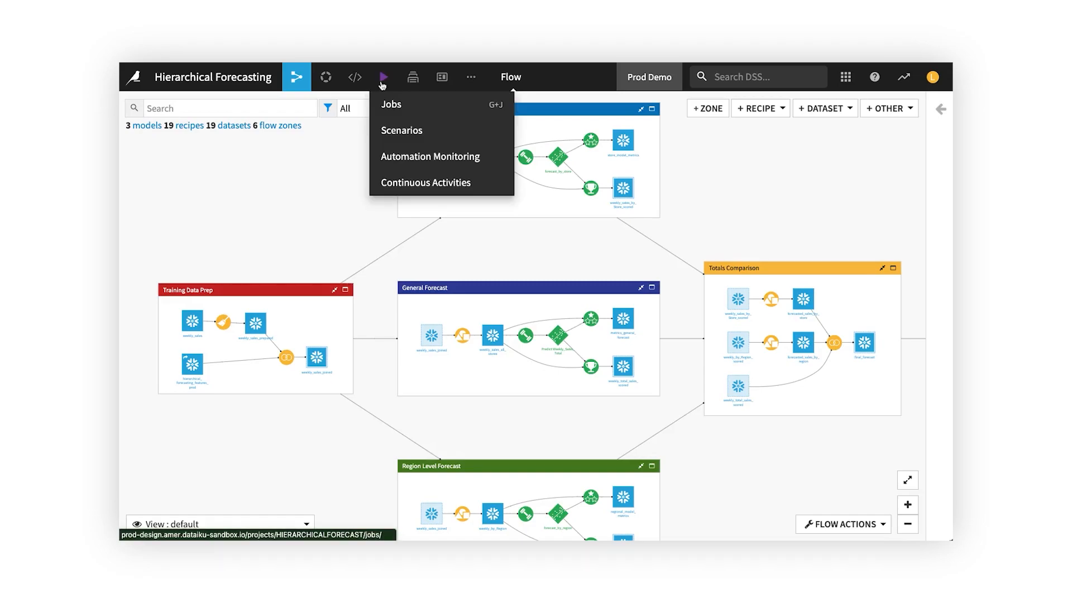
click(401, 131)
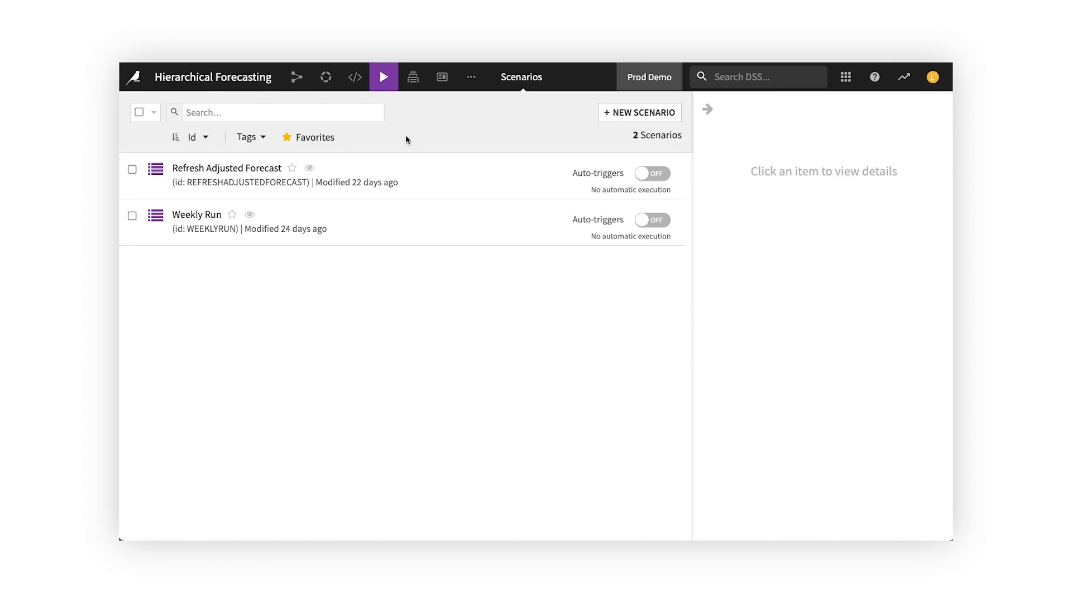
click(197, 214)
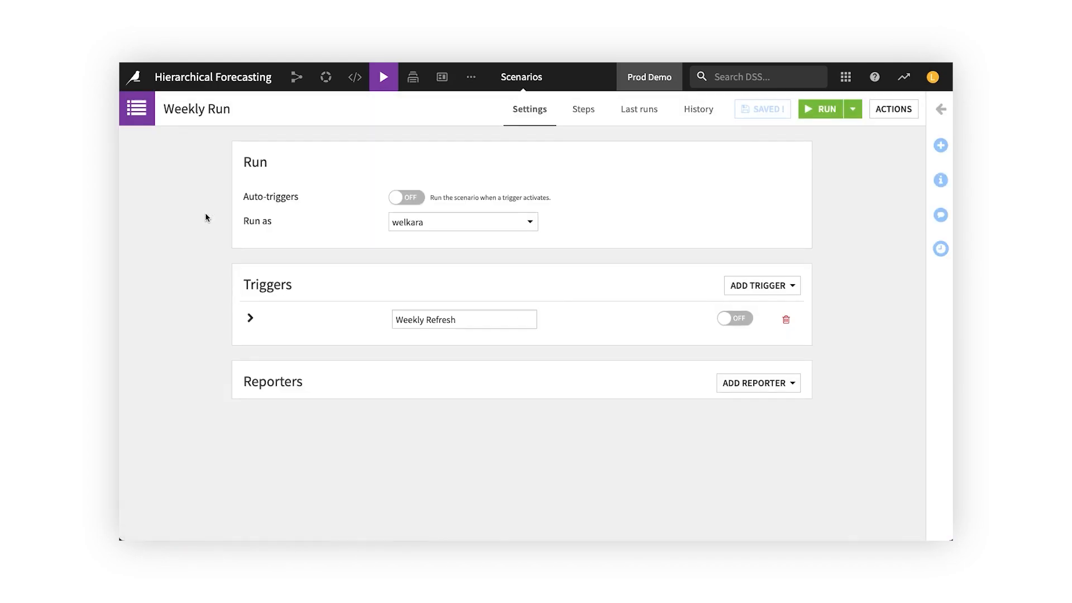
click(250, 318)
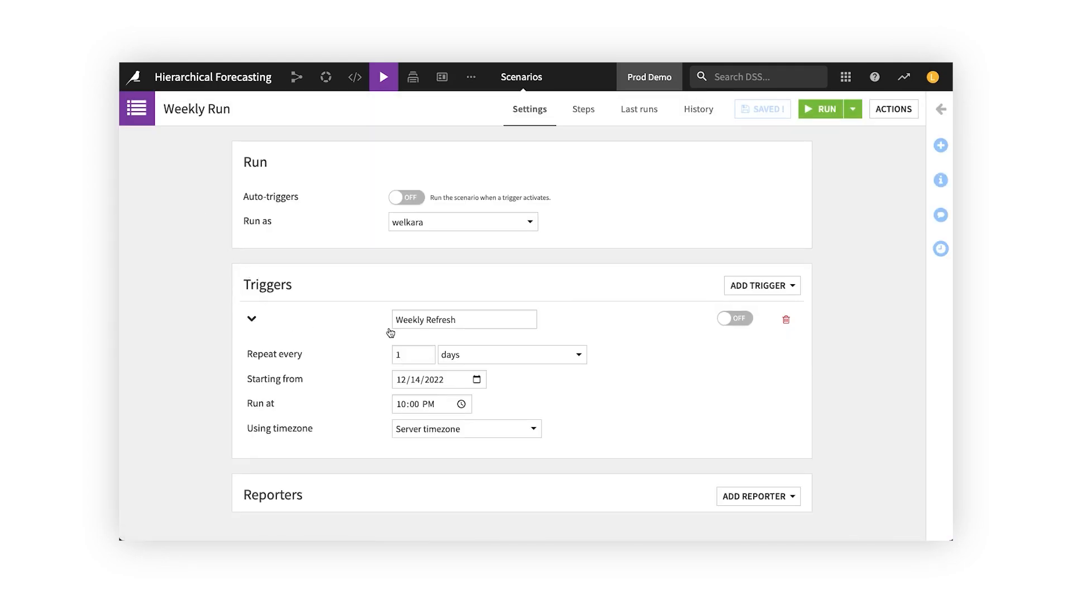
click(512, 354)
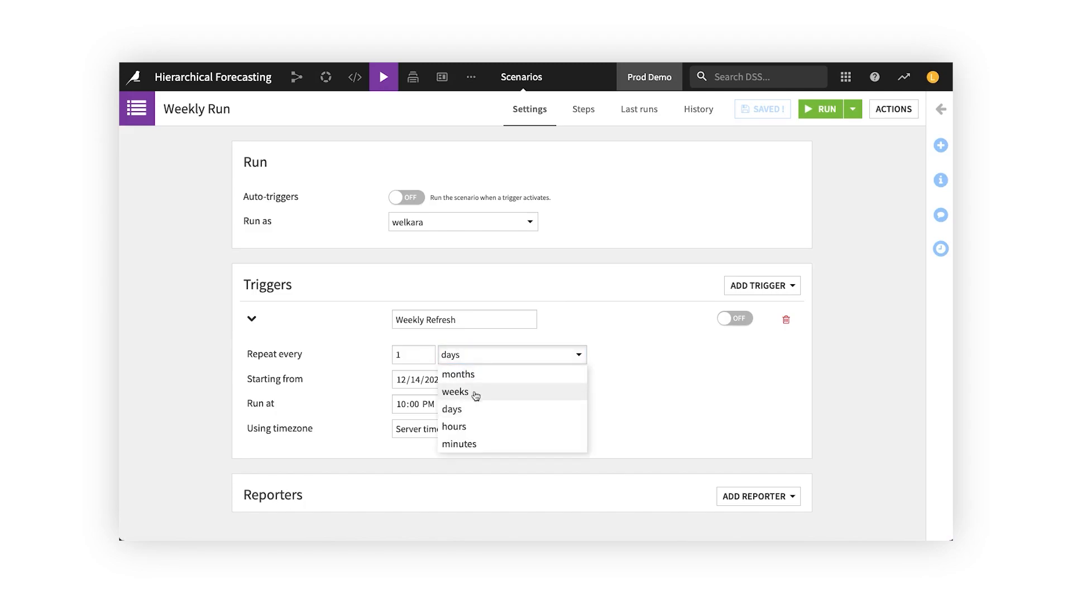
click(455, 392)
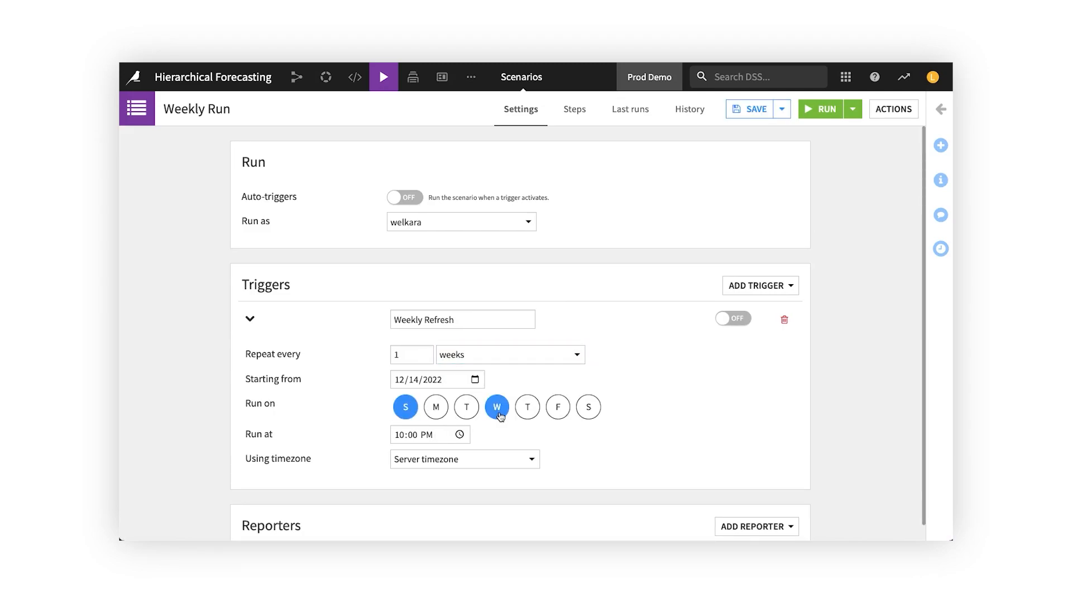
Review the scenario's Refresh sales data build step and Export dashboard step.
click(574, 109)
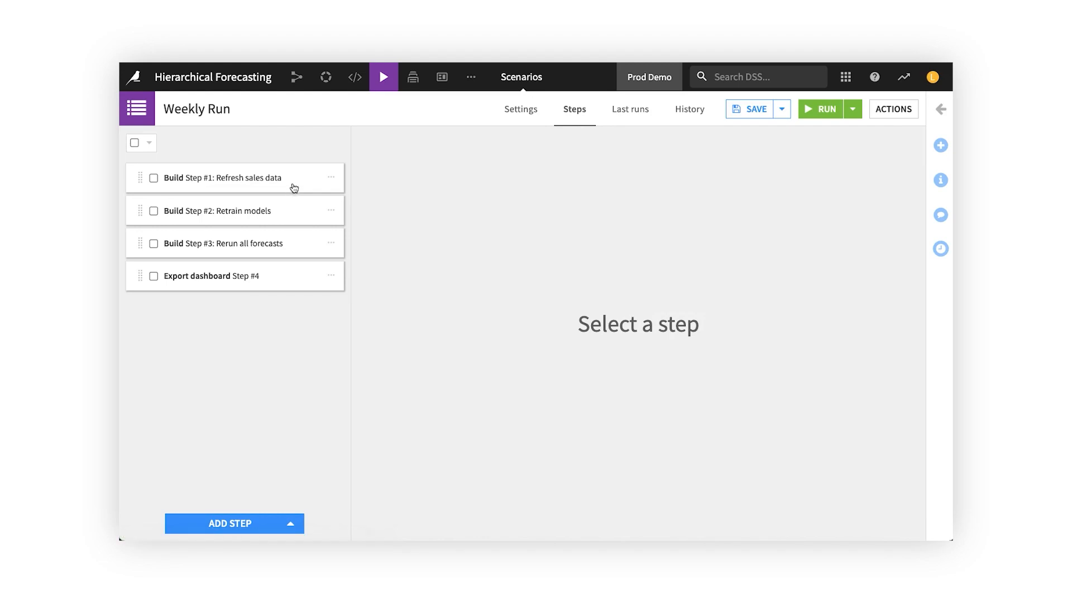
click(220, 177)
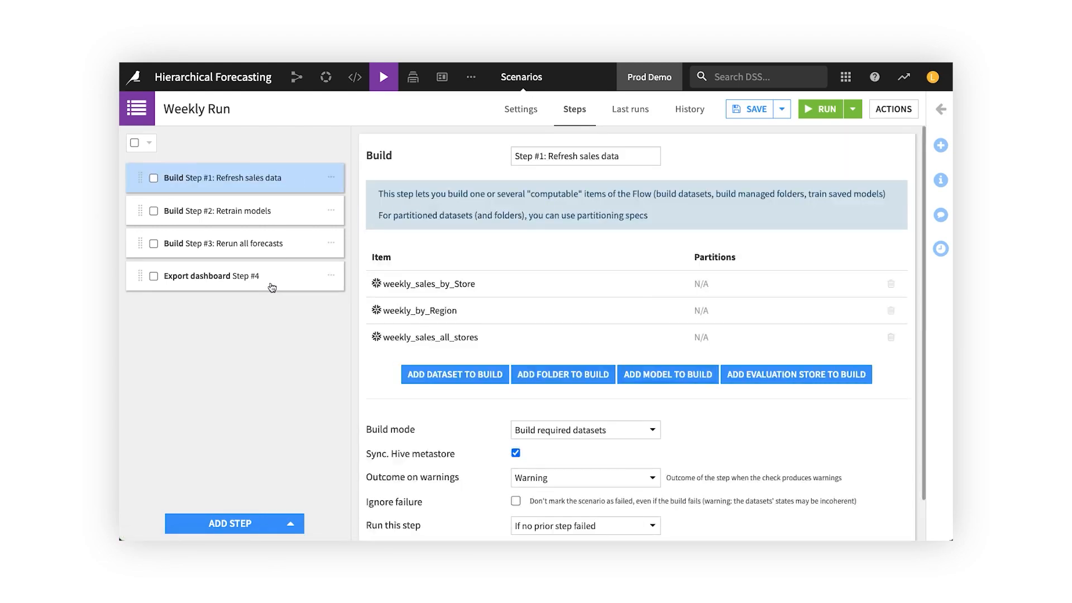
click(234, 276)
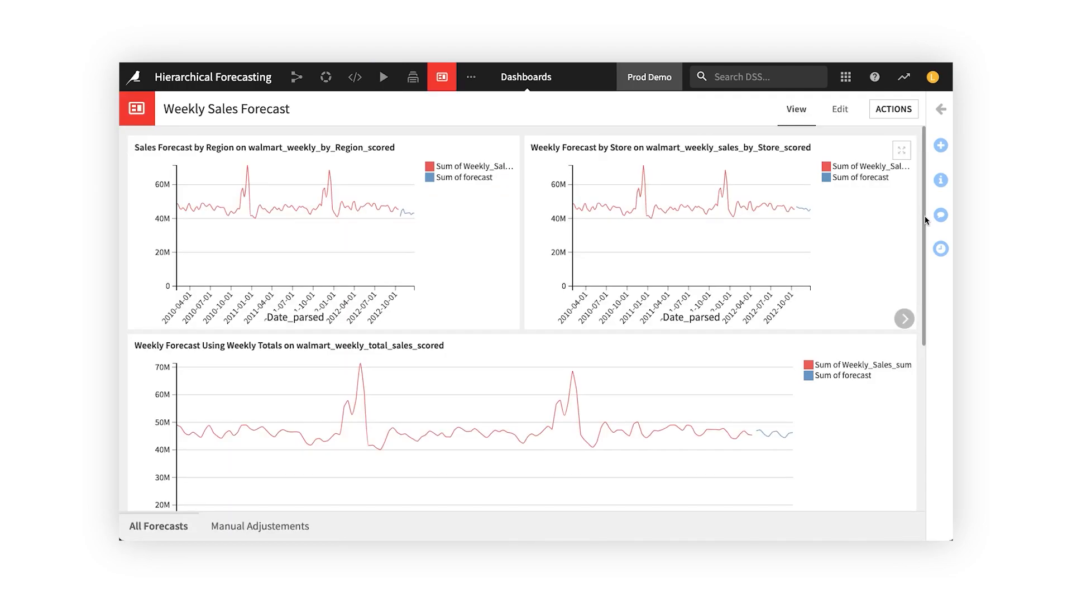
Export the Weekly Sales Forecast dashboard as an A4 landscape PDF, then show ML options for weekly_sales_all_stores.
scroll(down, 3)
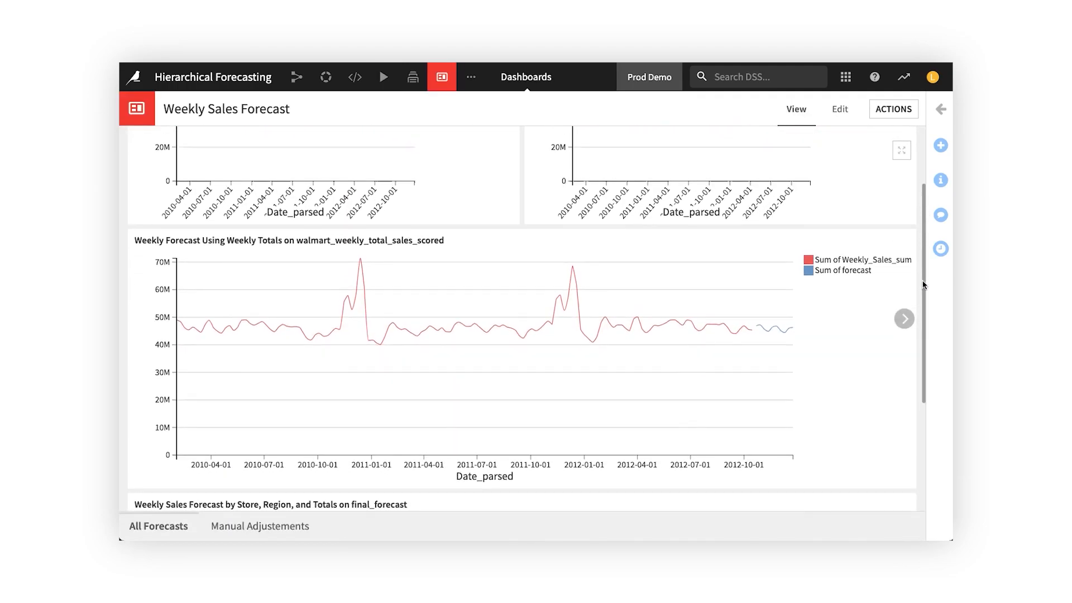
scroll(down, 3)
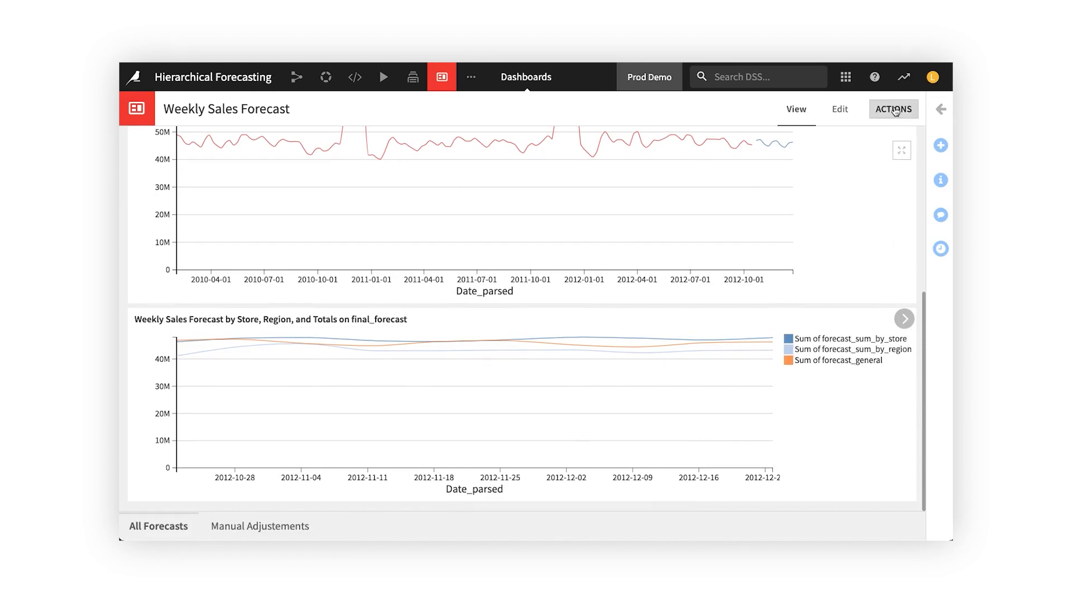
click(922, 149)
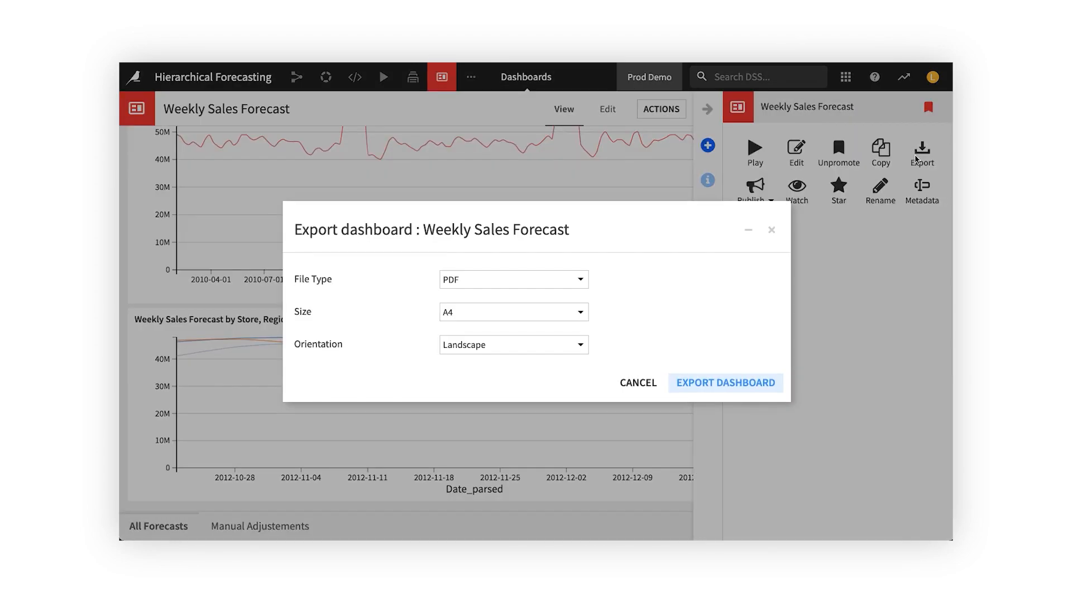
click(513, 279)
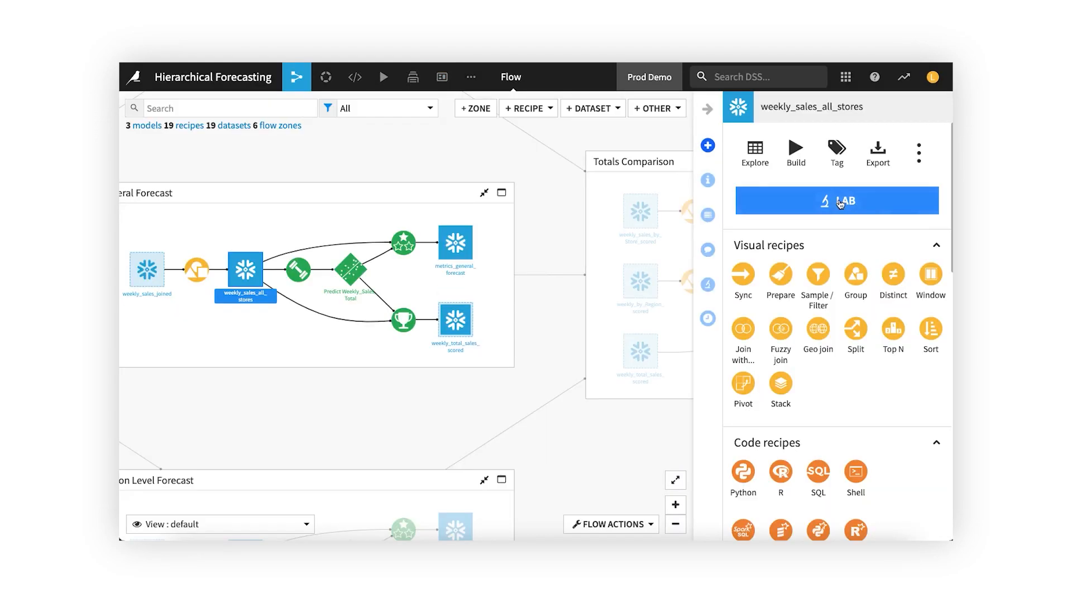
click(837, 200)
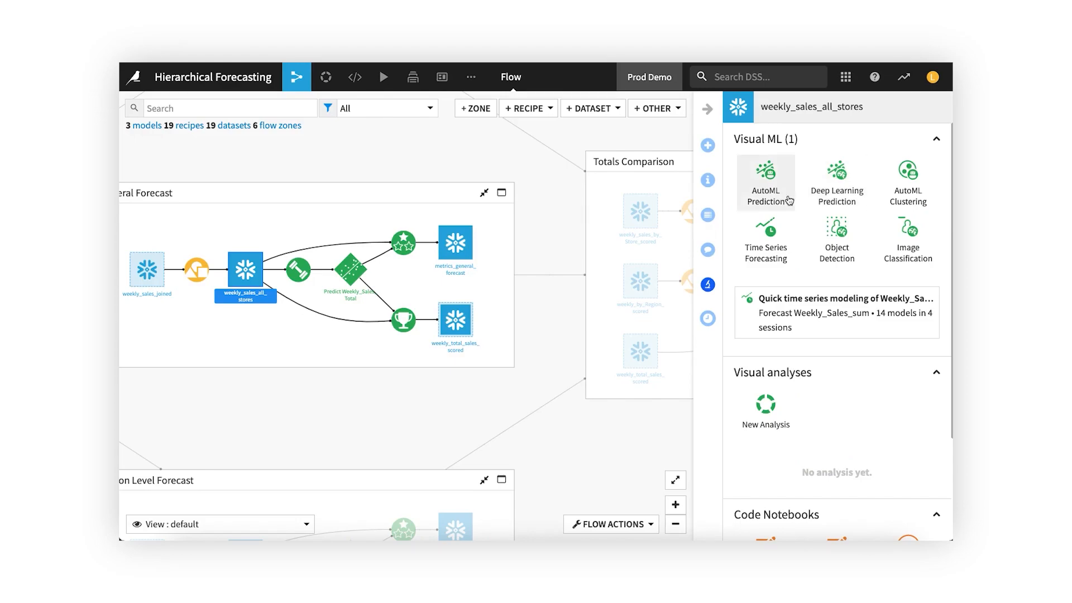
mouse_move(765, 239)
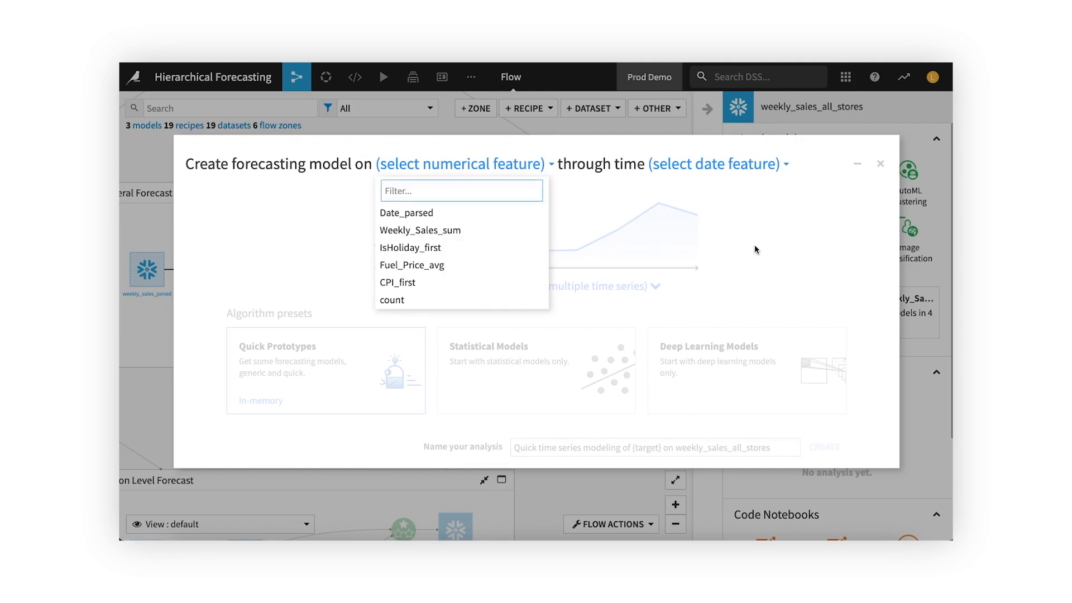
Forecast Weekly_Sales_sum over time with Date_parsed as the time column.
click(421, 230)
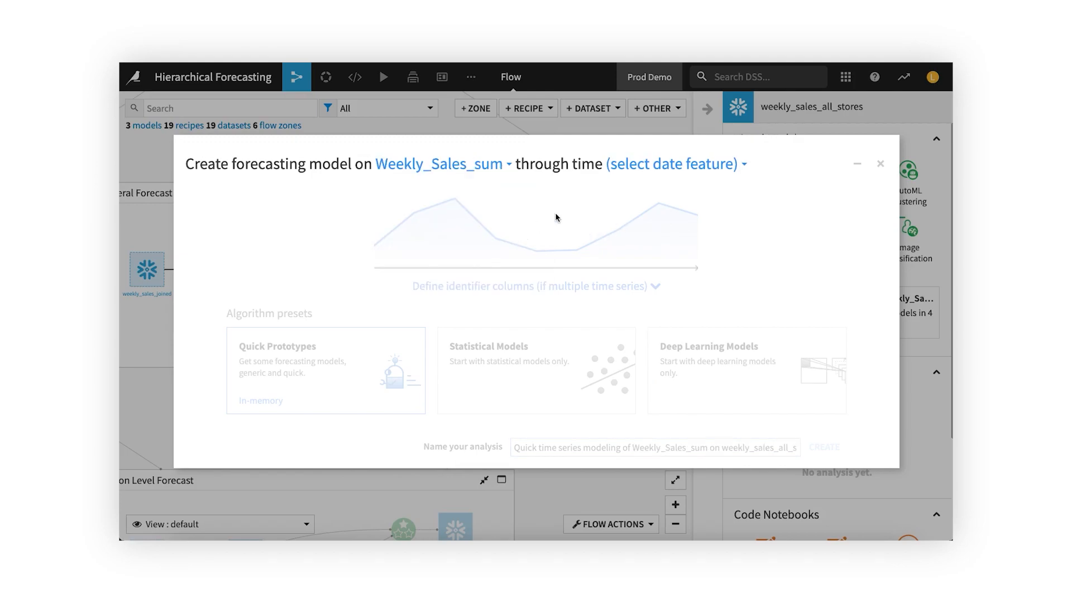
click(671, 165)
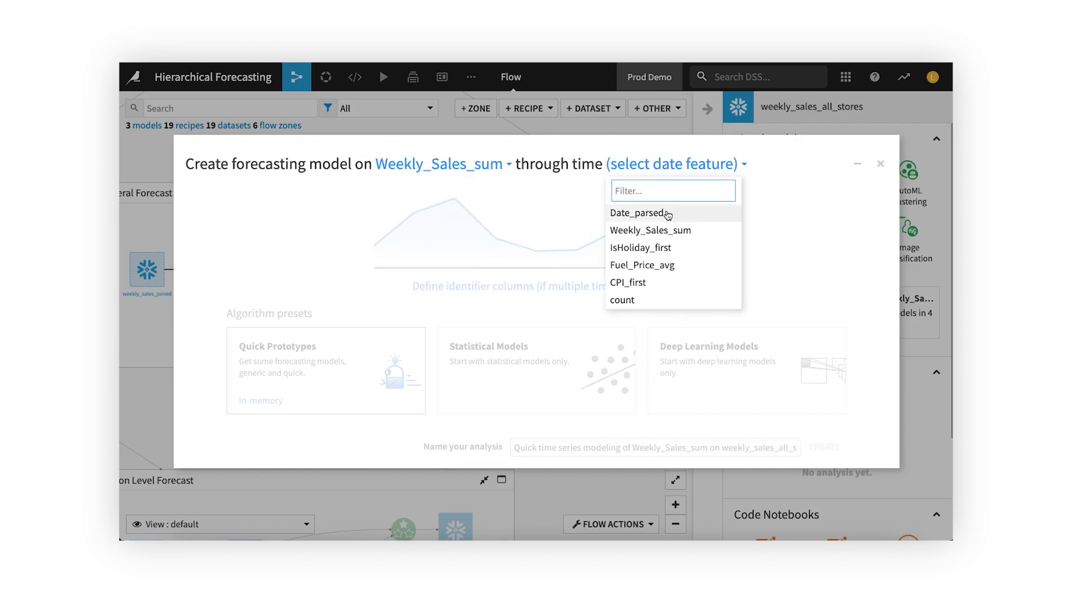
click(639, 212)
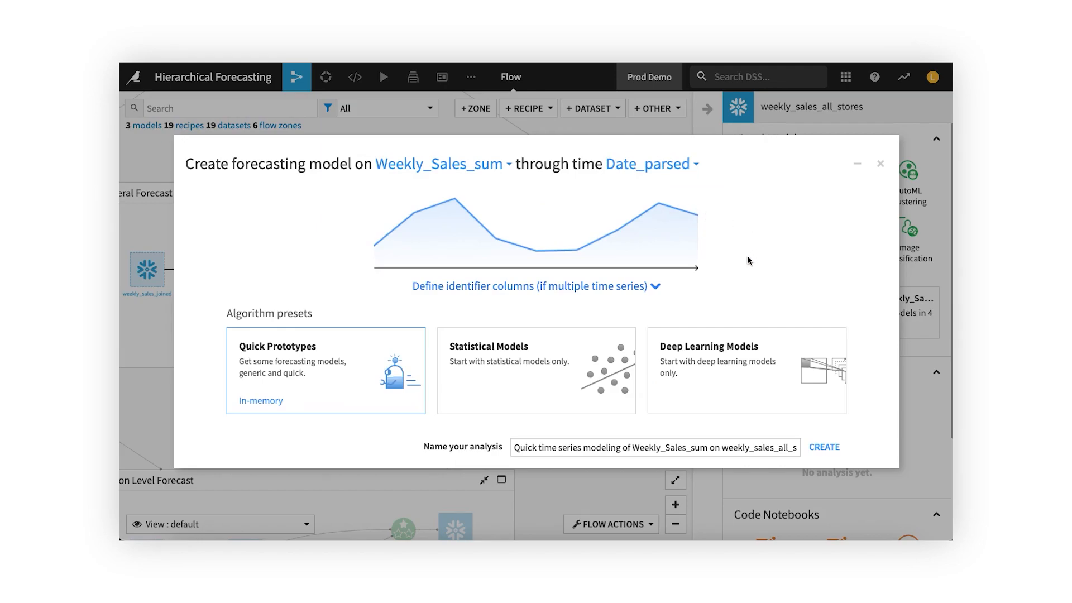